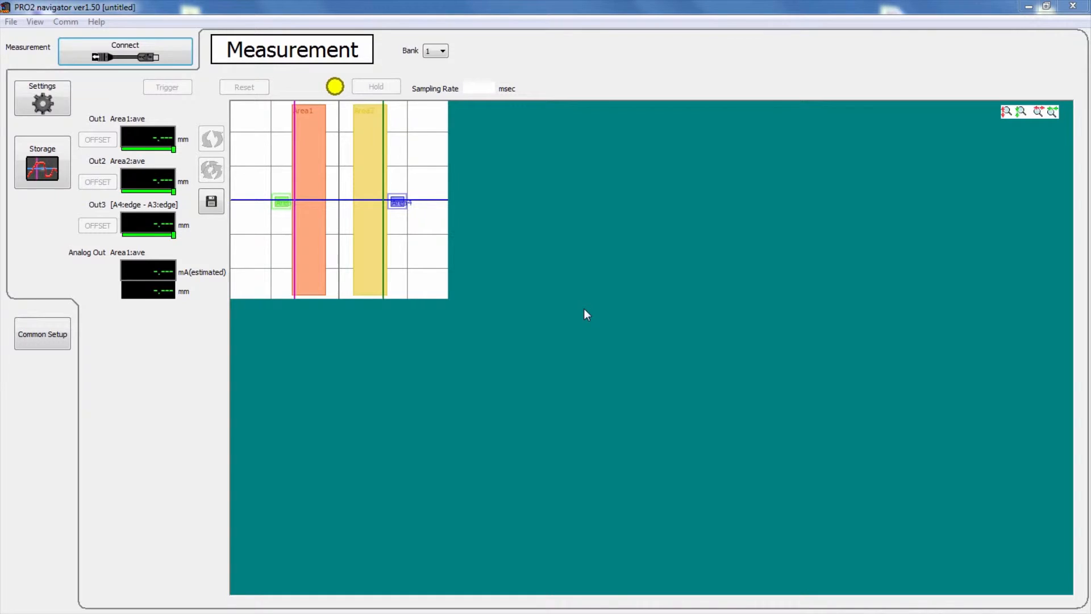
mouse_move(139, 105)
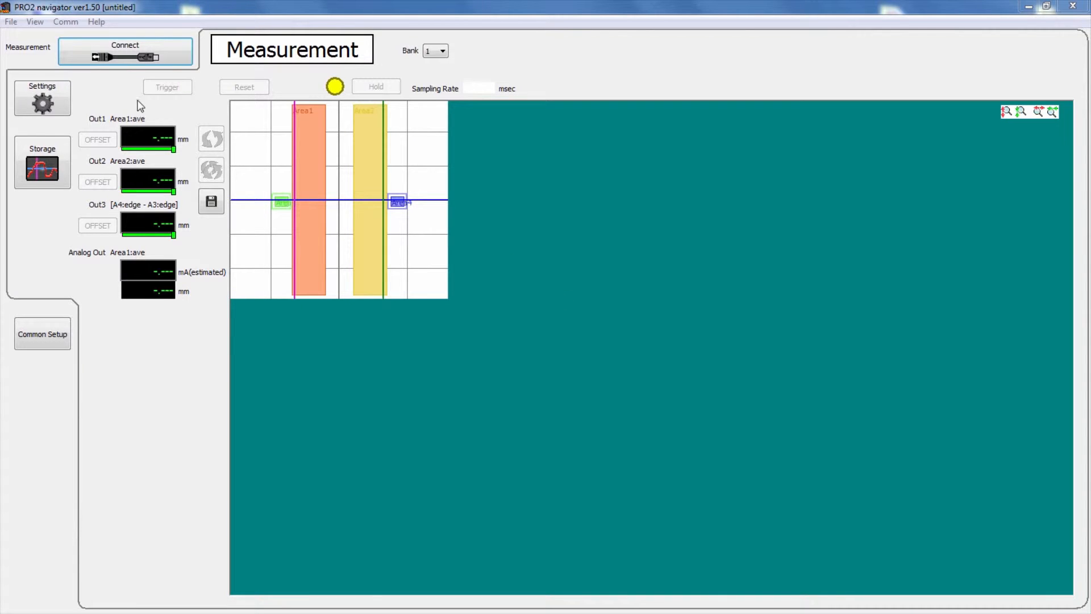
Step: Connect PRO2 navigator to the sensor to show live Area1, Area2 and analog output readings
click(125, 56)
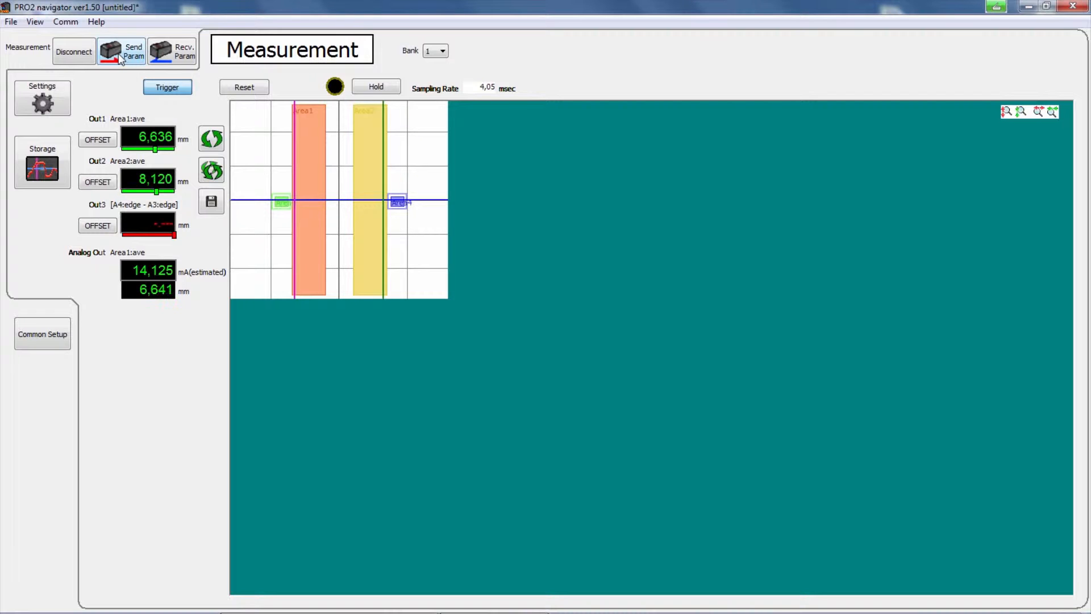
Step: In Common Settings, confirm port COM3 and a 2Mbps baud rate
click(34, 21)
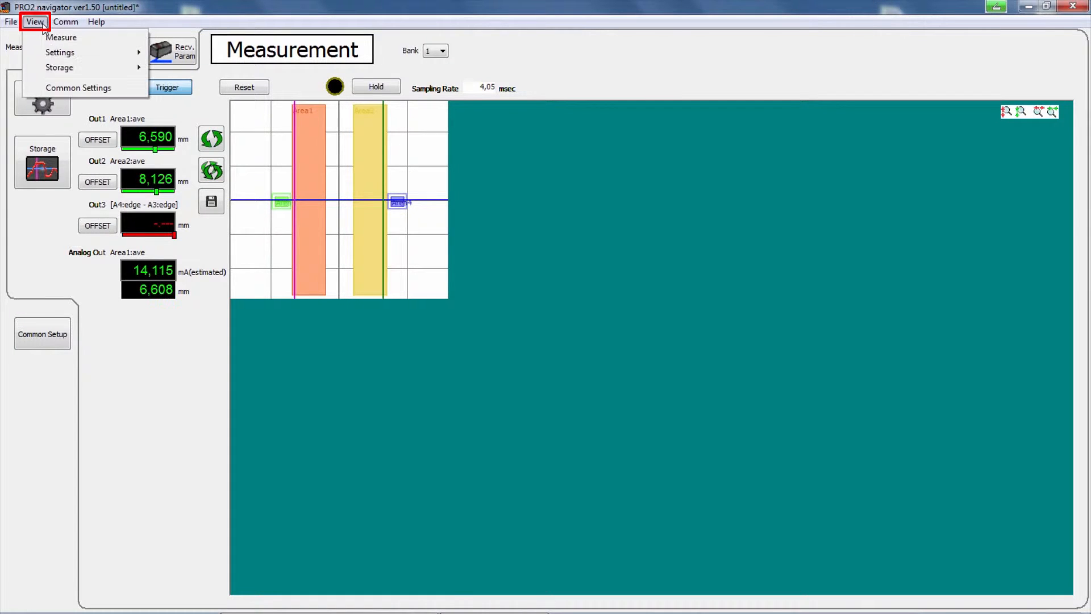
mouse_move(78, 87)
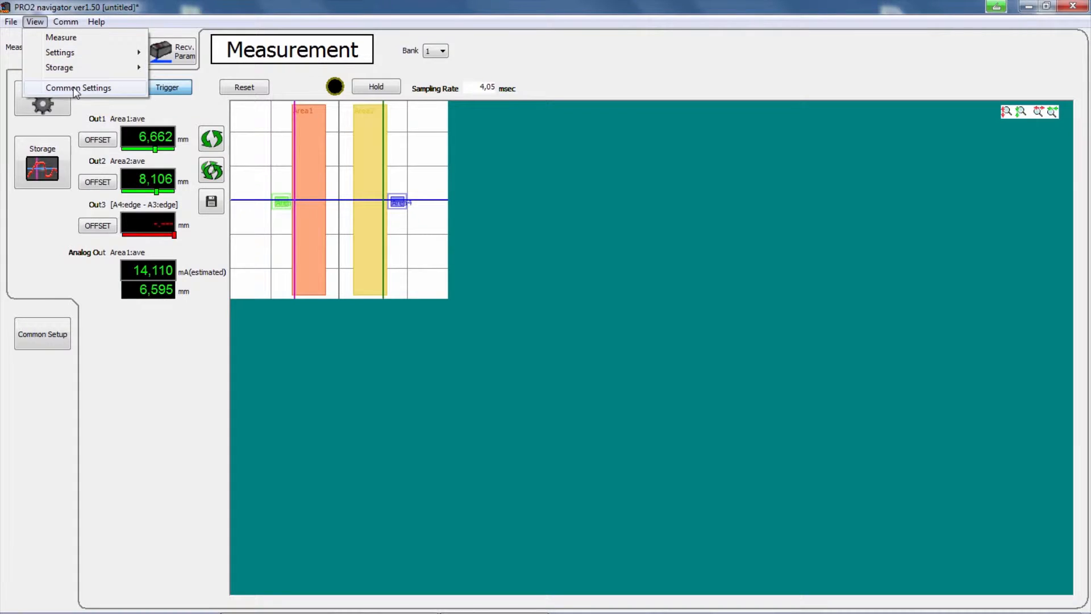
click(78, 88)
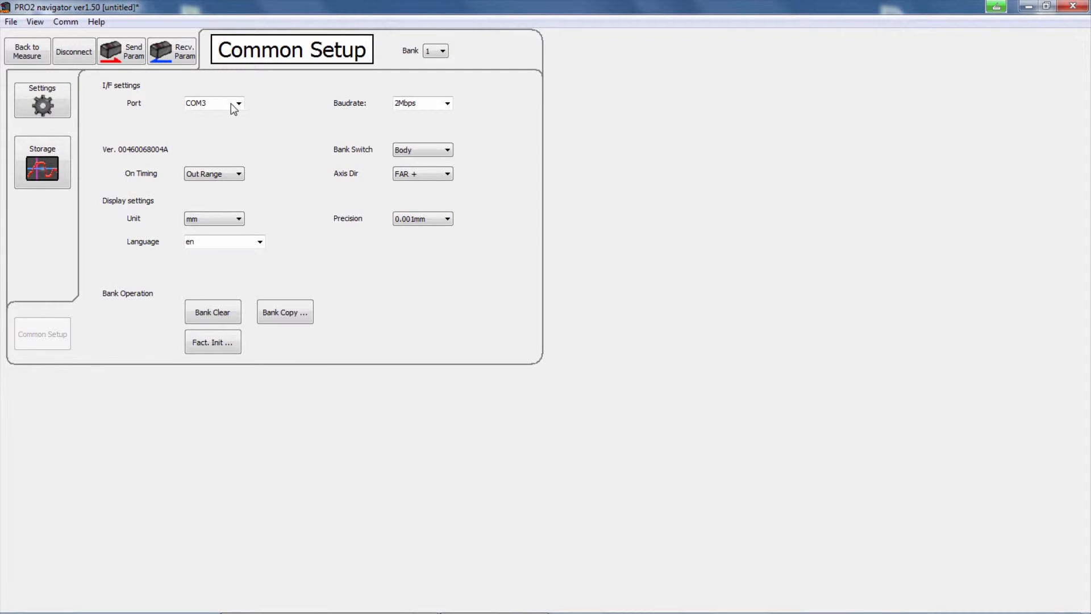
click(239, 102)
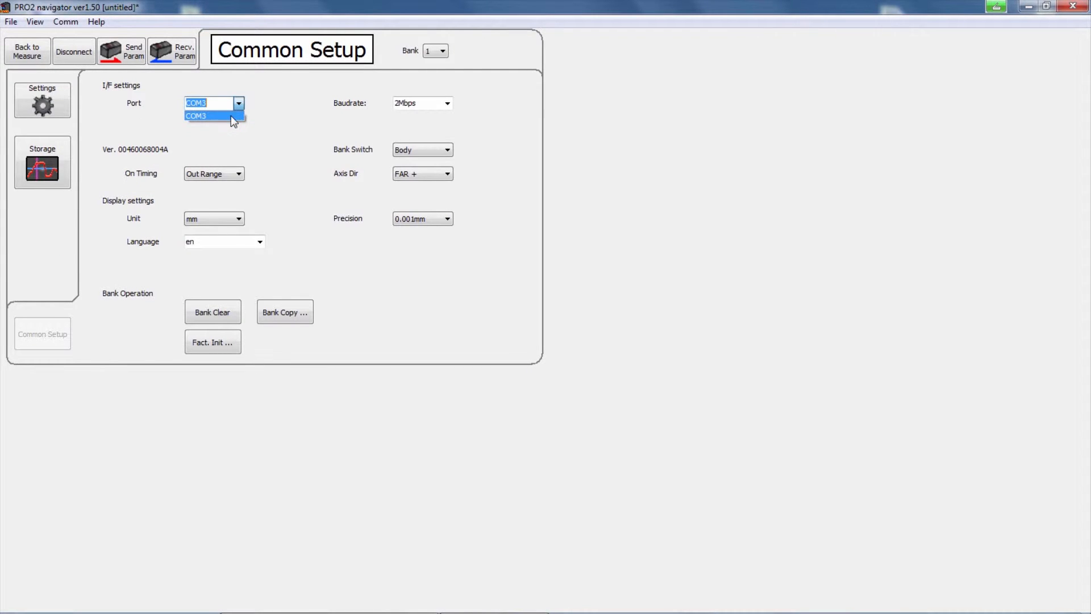
click(204, 115)
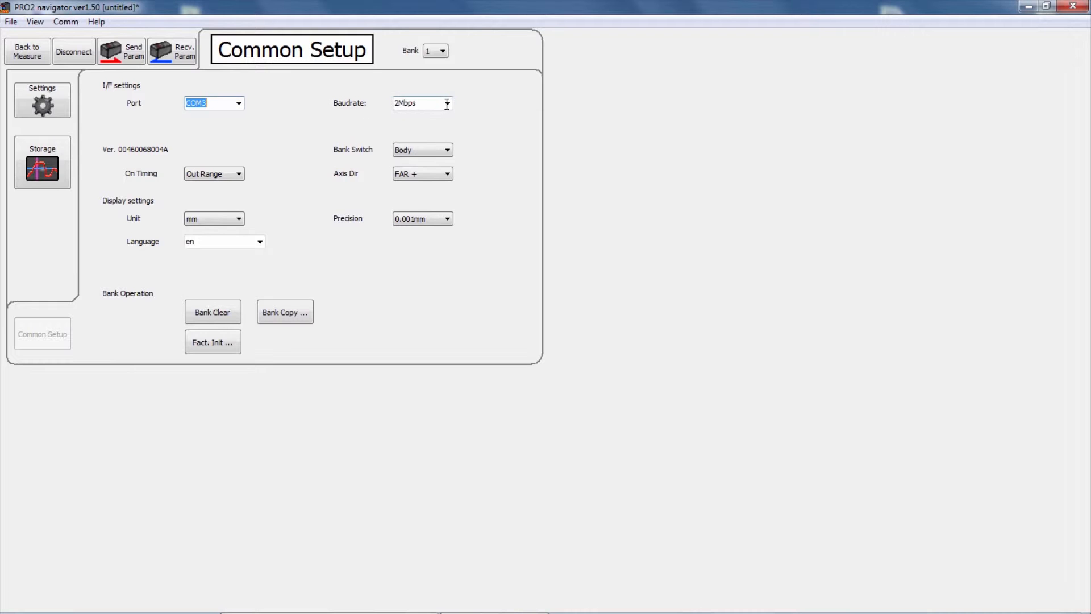
click(446, 103)
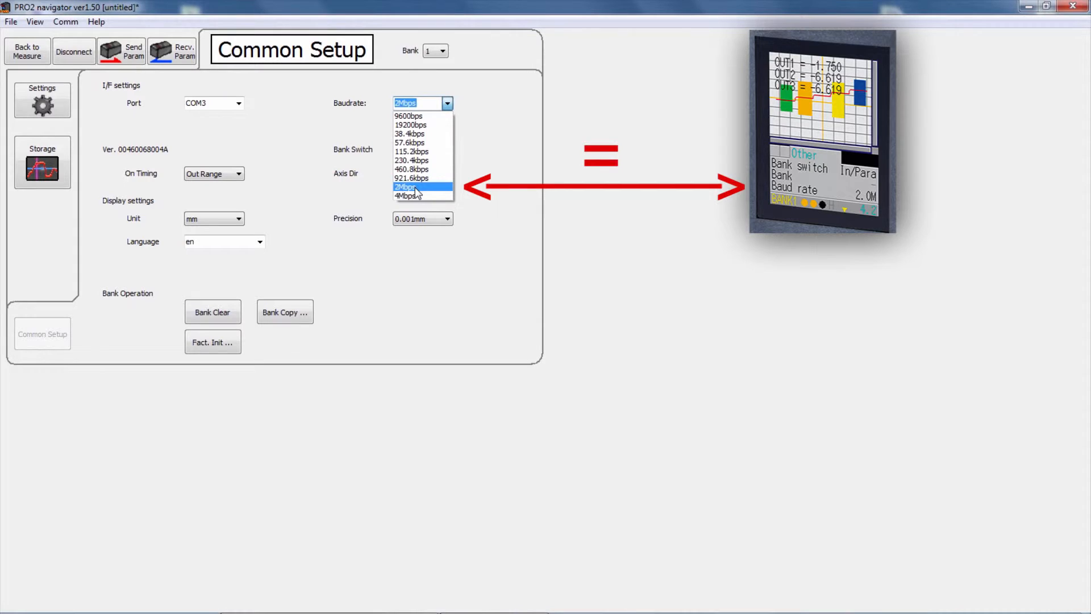
click(410, 187)
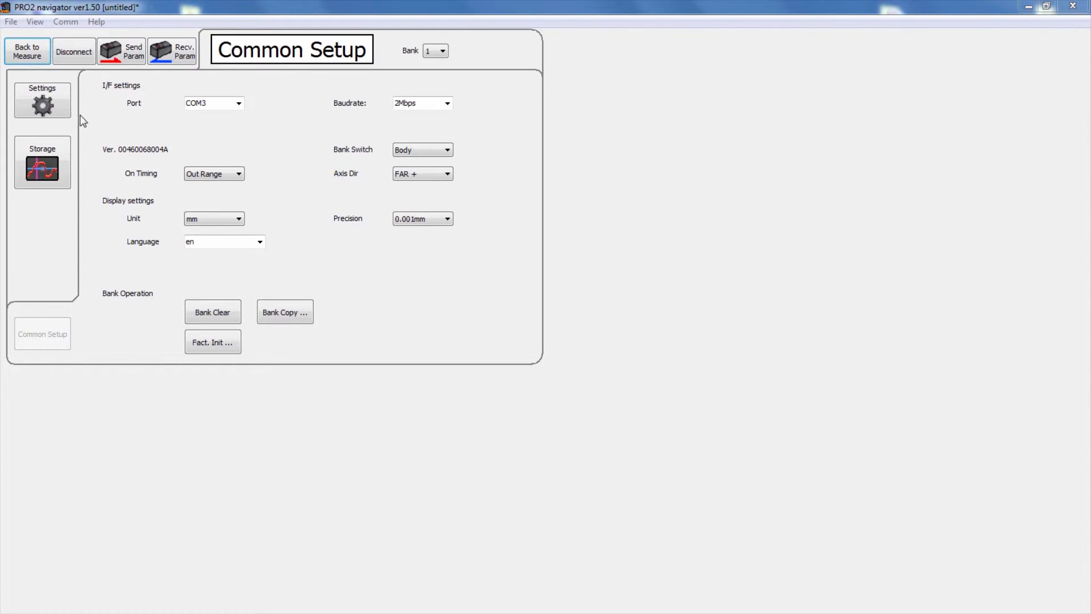
Step: Auto-adjust the camera exposure, raising shutter time from 4865 to 5475 usec
click(42, 100)
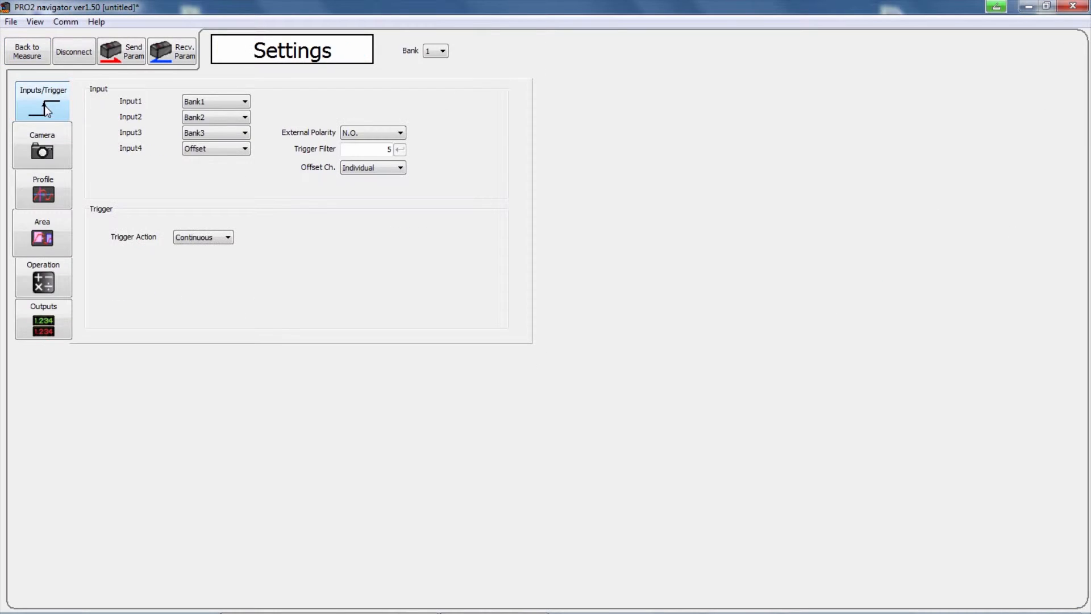
click(43, 145)
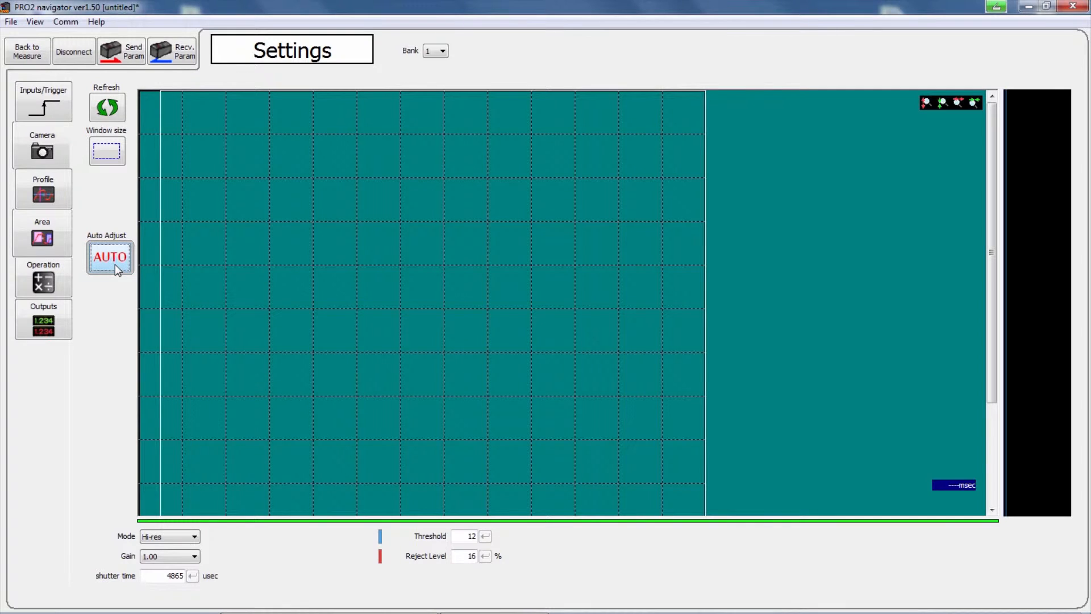
click(110, 260)
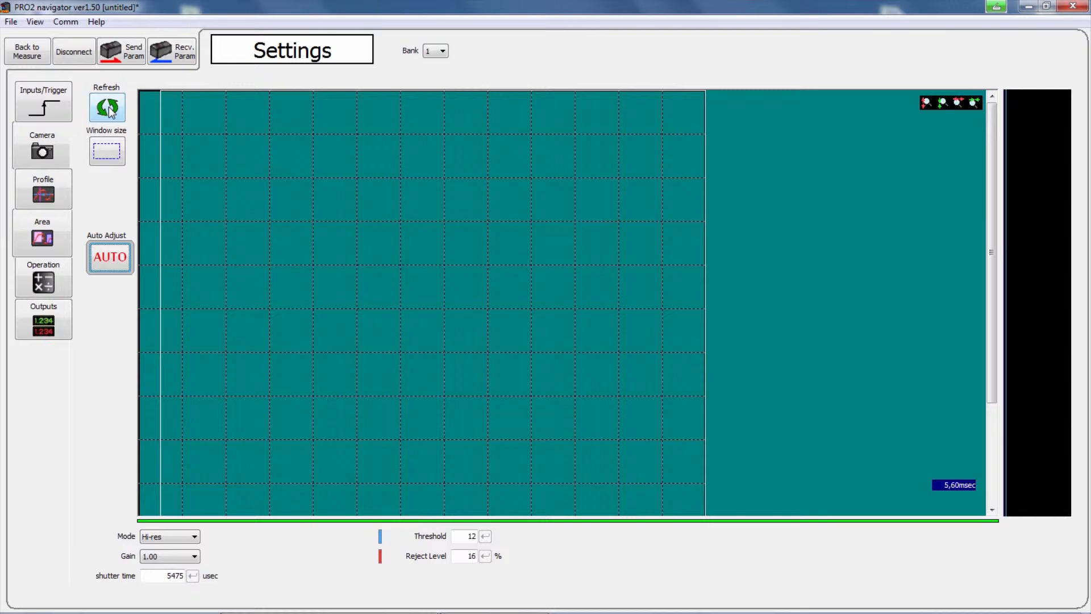
Step: Refresh the camera image to show the laser profile line at 5165 usec shutter
click(106, 108)
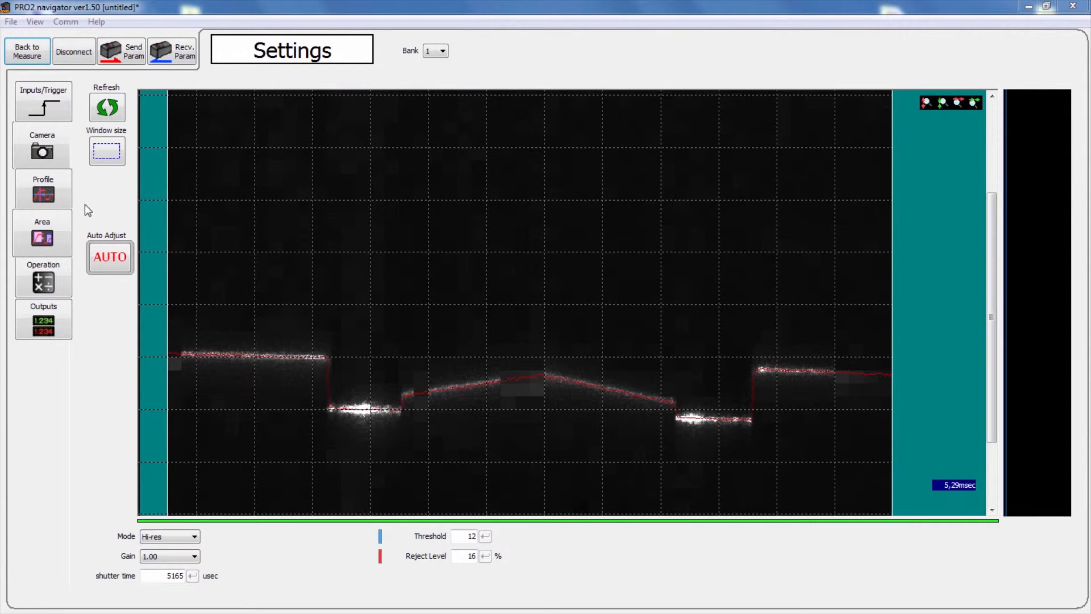
Step: Refresh the profile from the sensor and display the corrected waveform
click(43, 189)
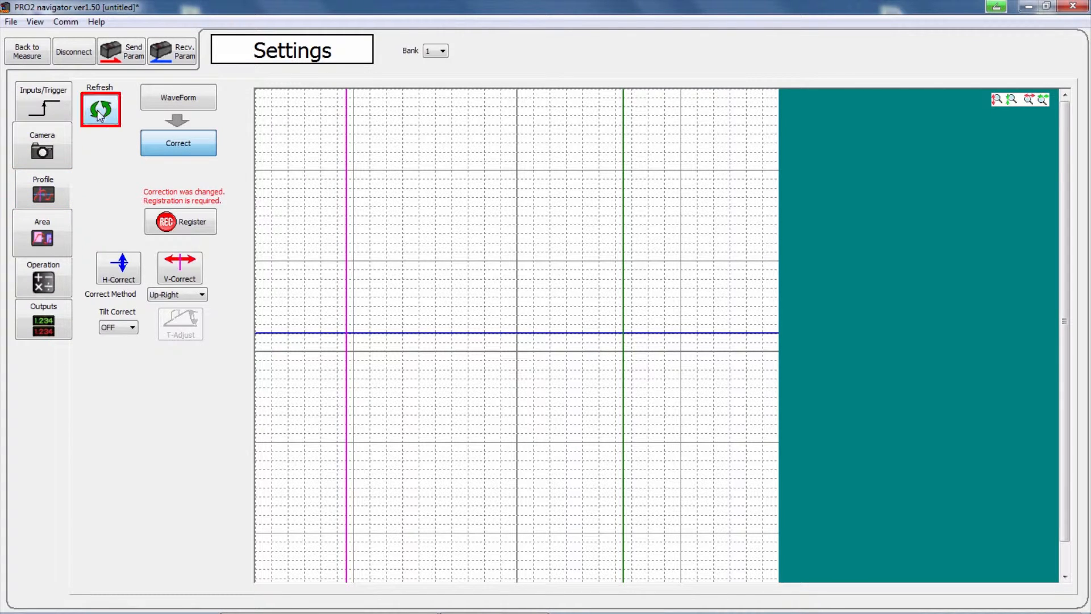
click(100, 109)
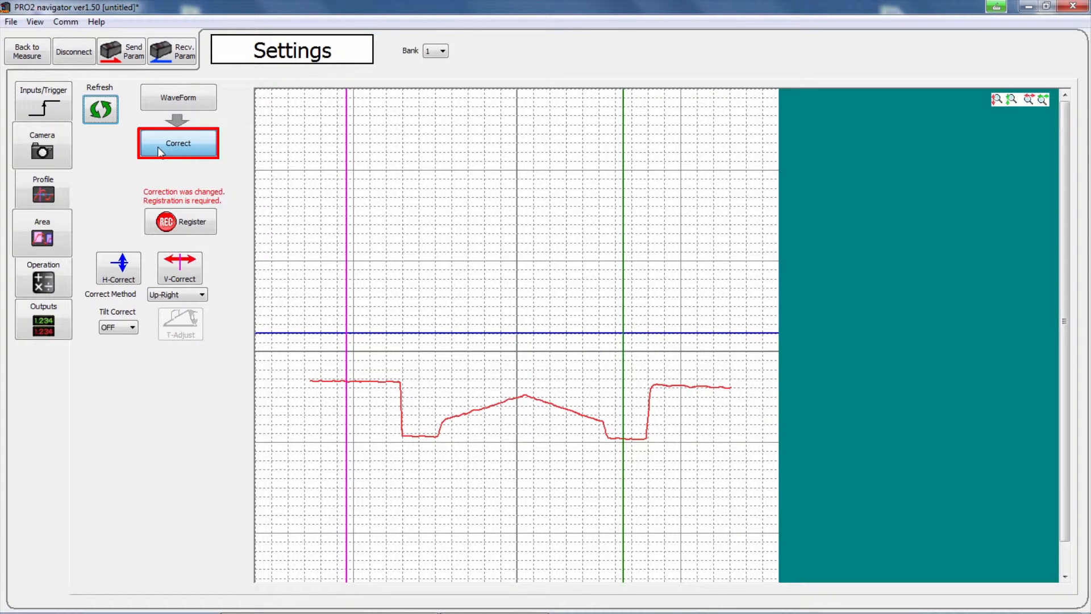
click(178, 142)
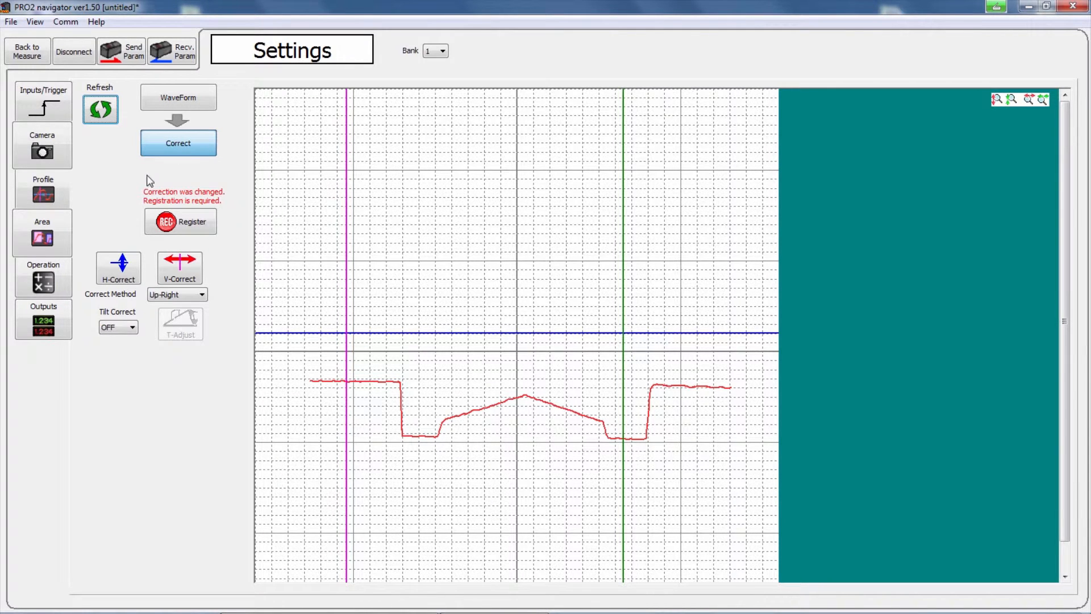
Step: Apply height and horizontal correction and choose vertical profile correction instead of tilt
click(118, 267)
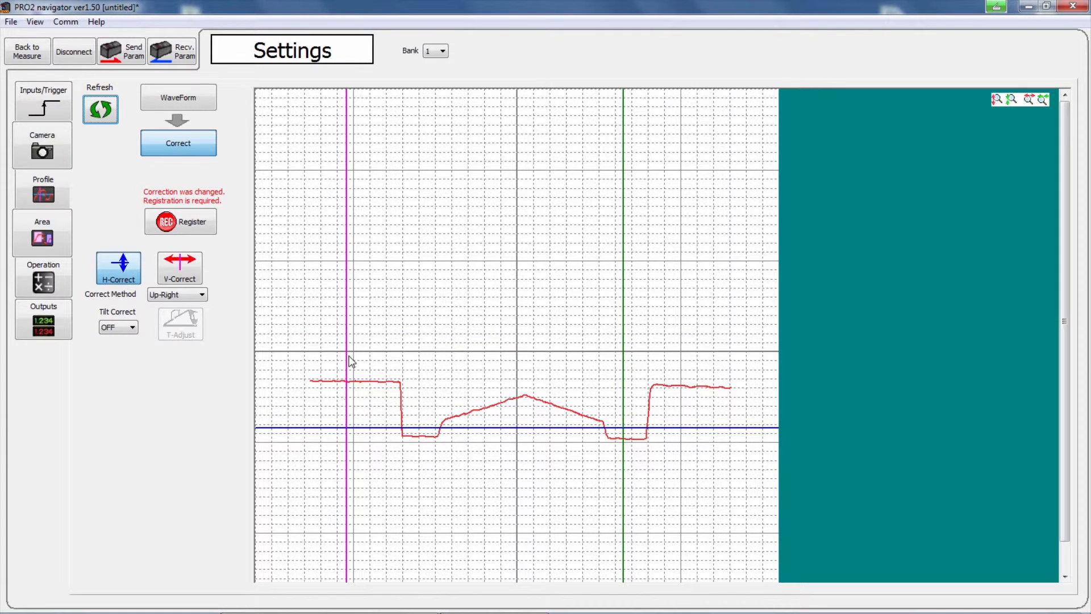
click(179, 266)
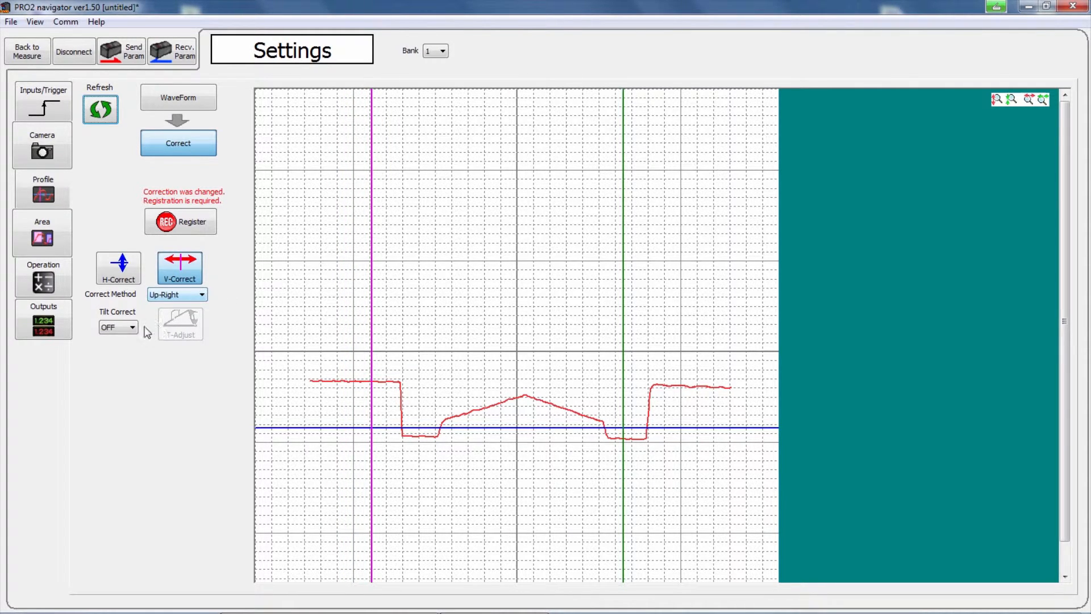
click(132, 327)
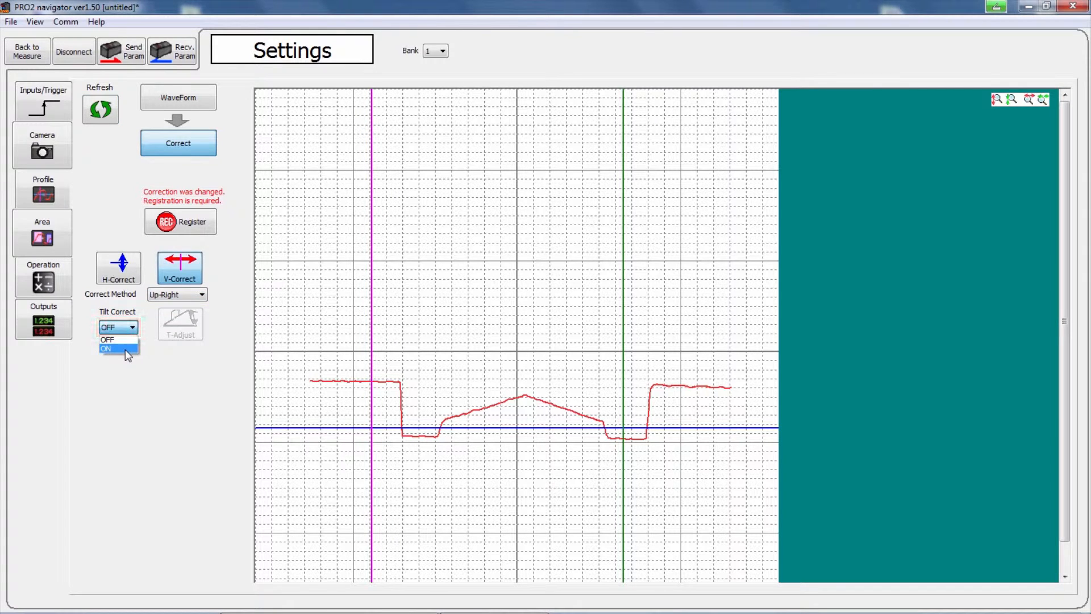
click(105, 348)
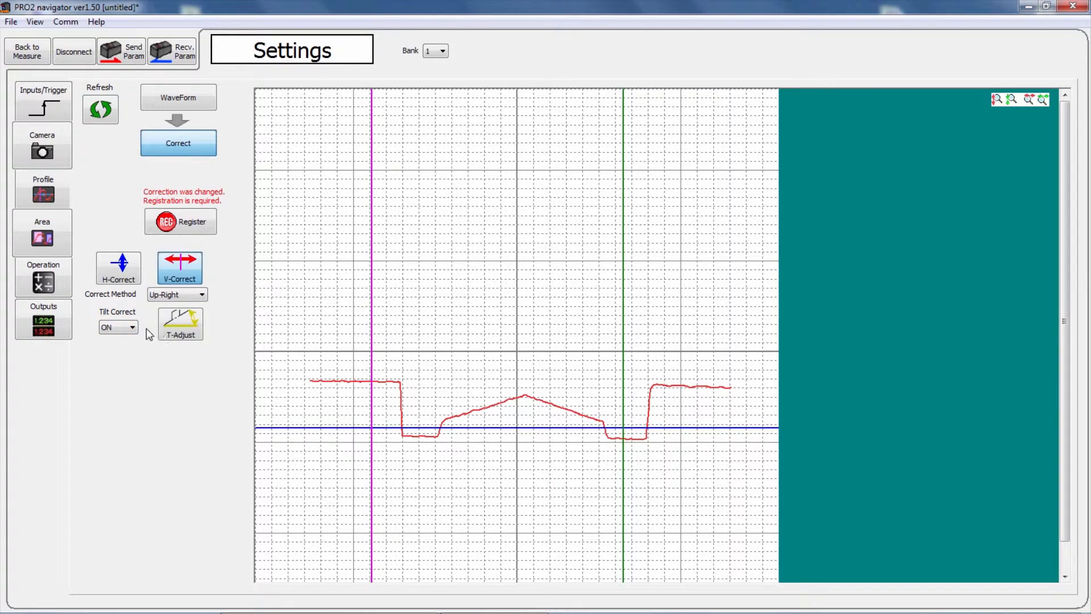
click(131, 328)
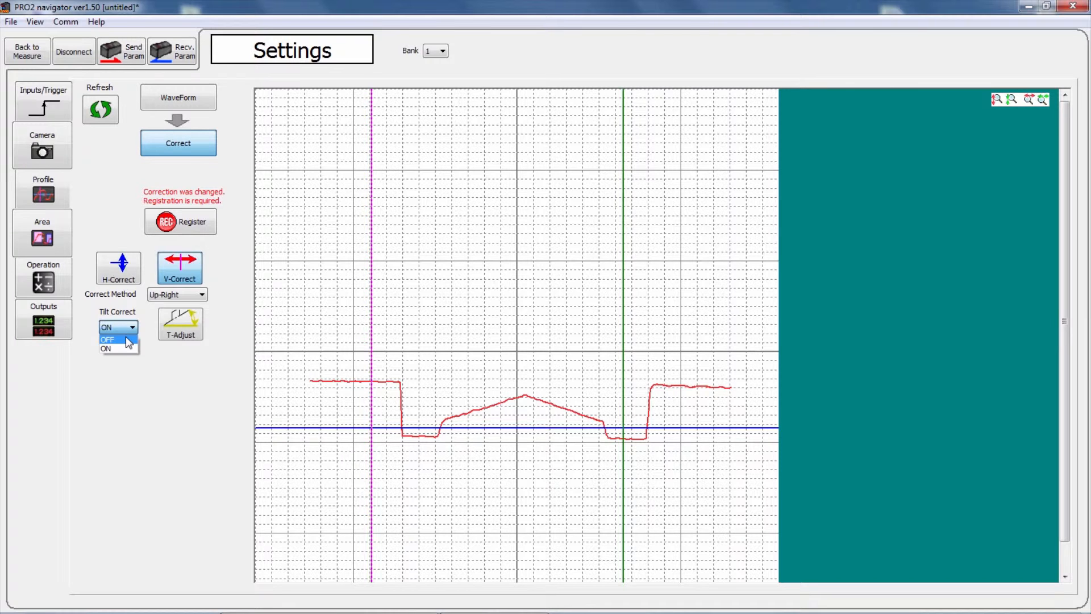
click(108, 340)
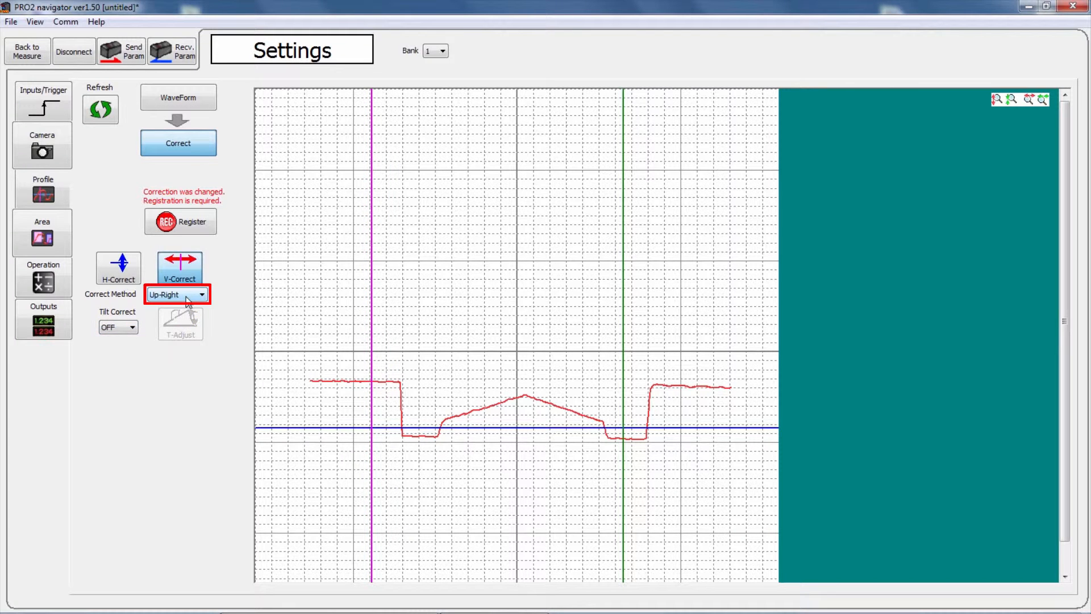
Step: Keep Up-Right as the correction method and register the profile as reference
click(201, 295)
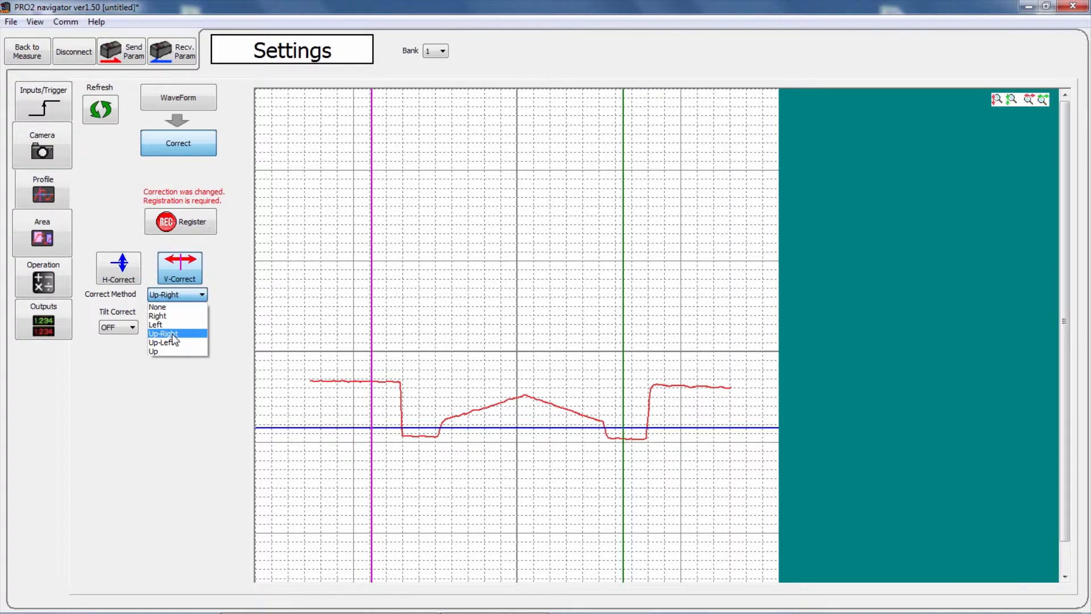
click(163, 333)
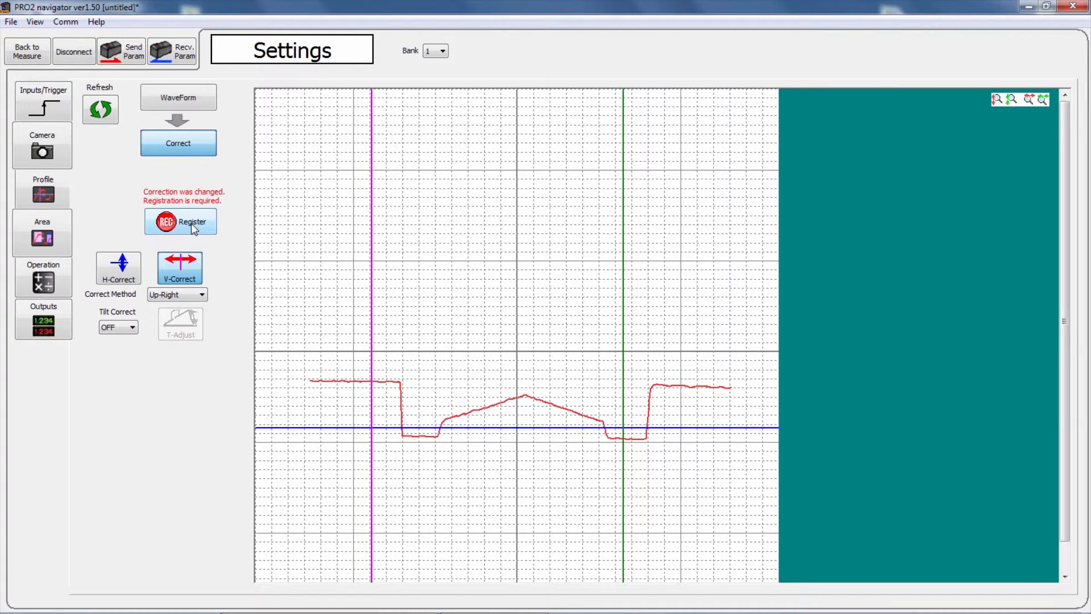
click(180, 221)
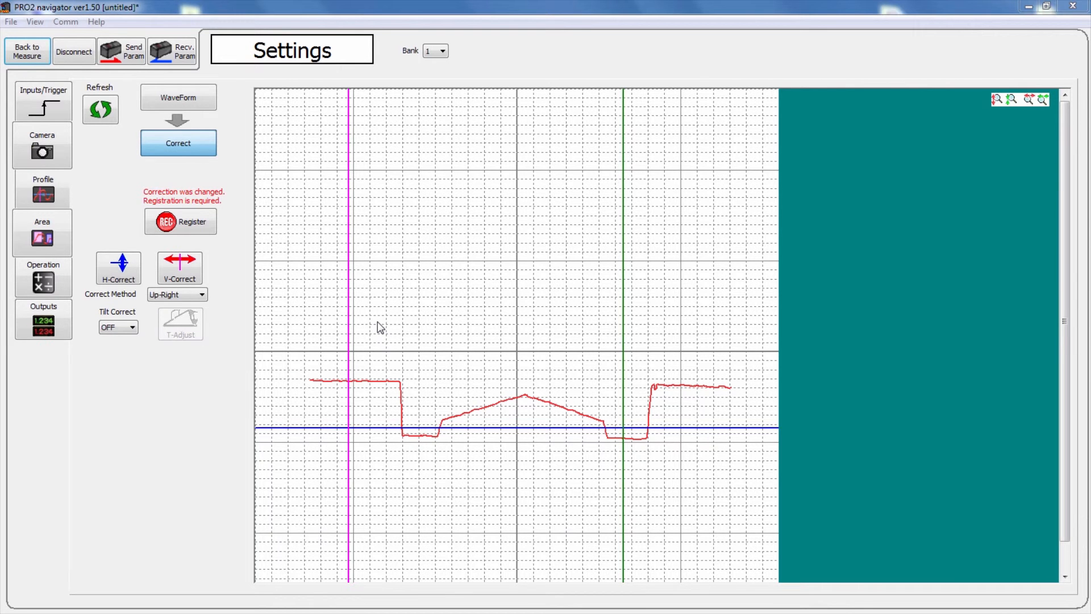
click(42, 233)
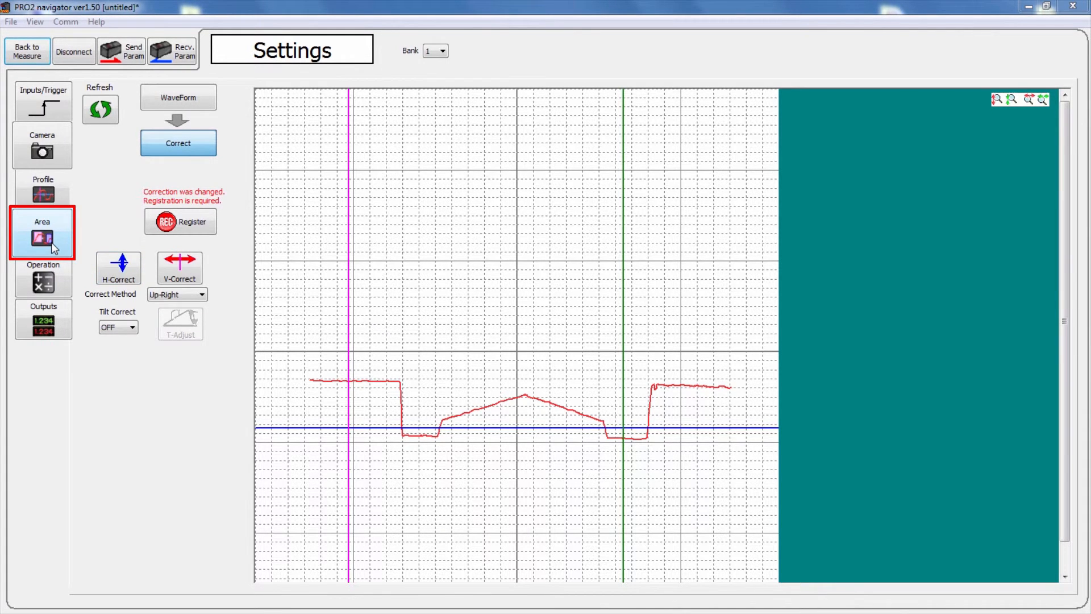
Step: Position areas 1, 2 and 3 on the upper plateau, low floor and rising slope
click(43, 233)
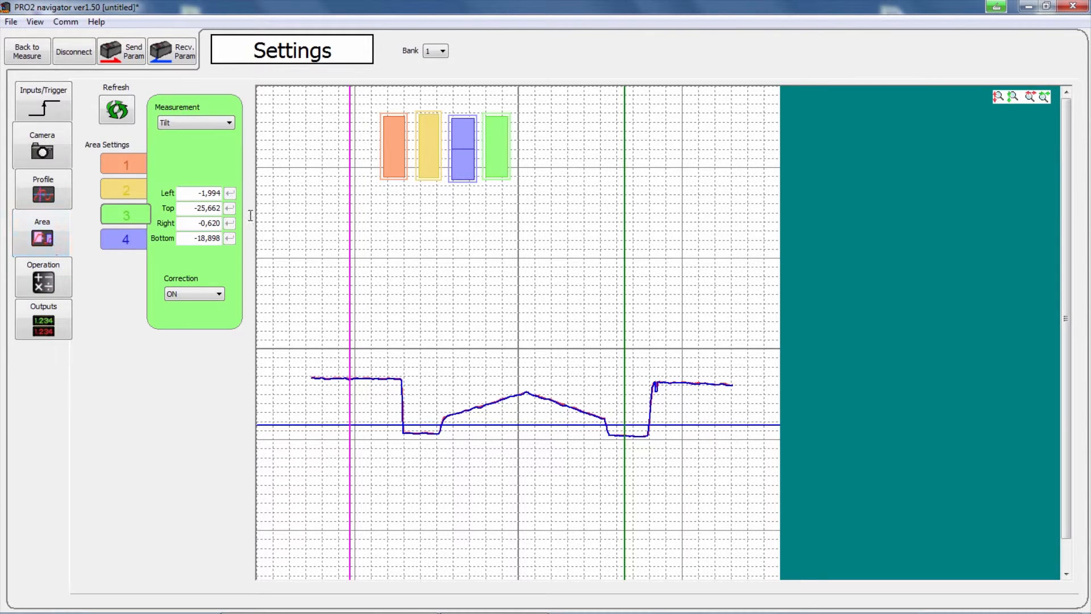
click(195, 122)
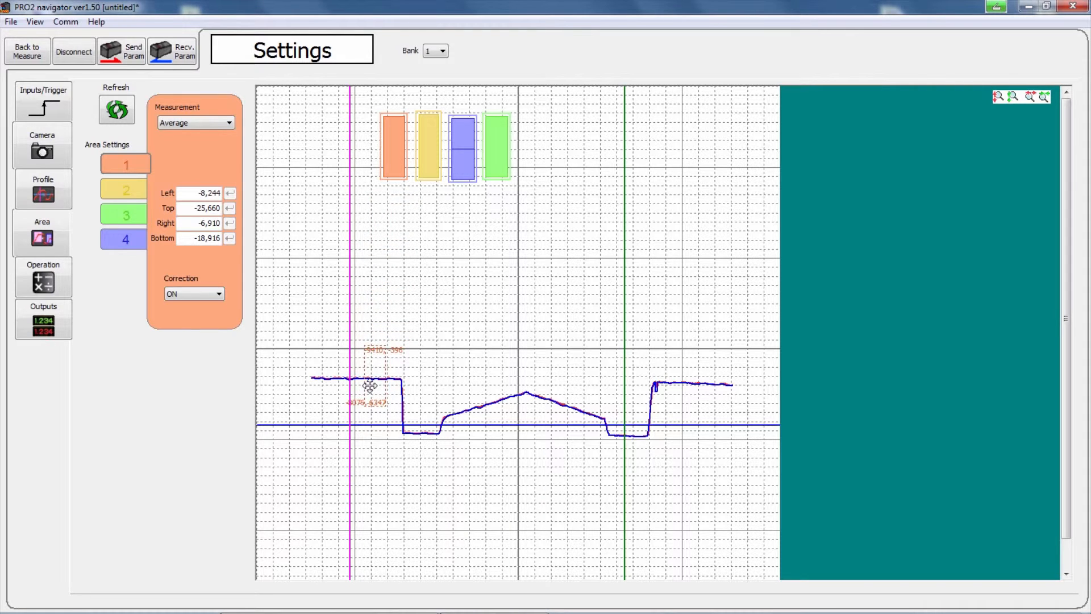
drag(395, 144, 372, 383)
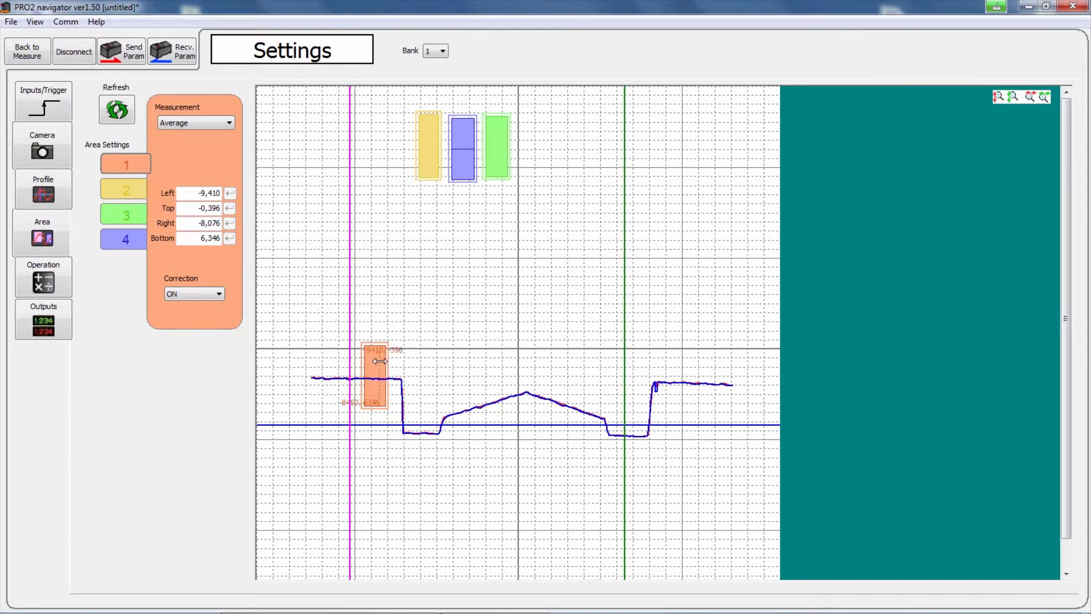
drag(374, 362, 374, 386)
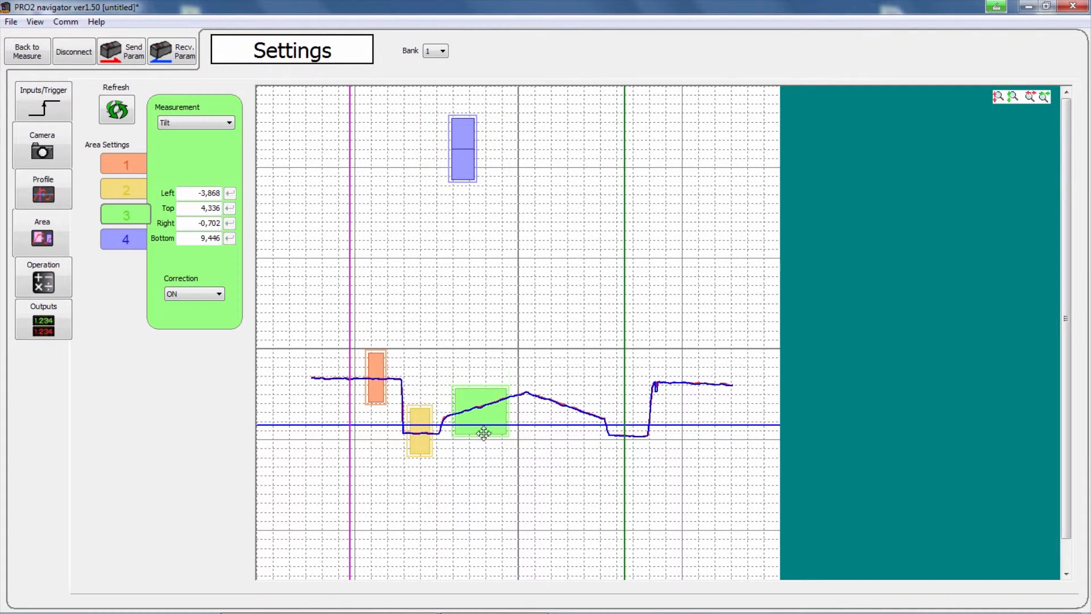
drag(483, 433, 512, 434)
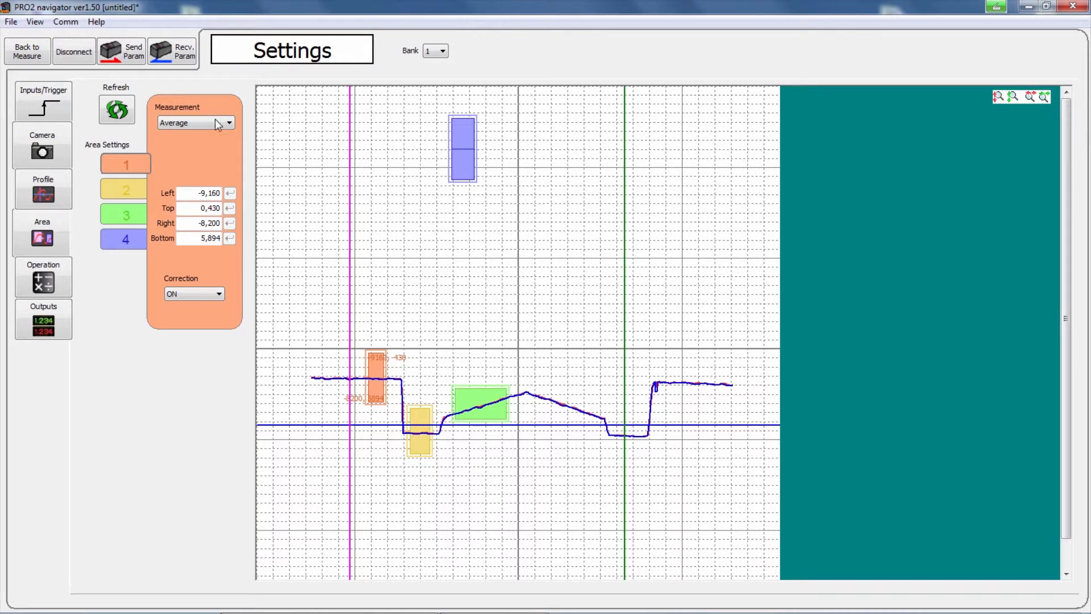
click(228, 123)
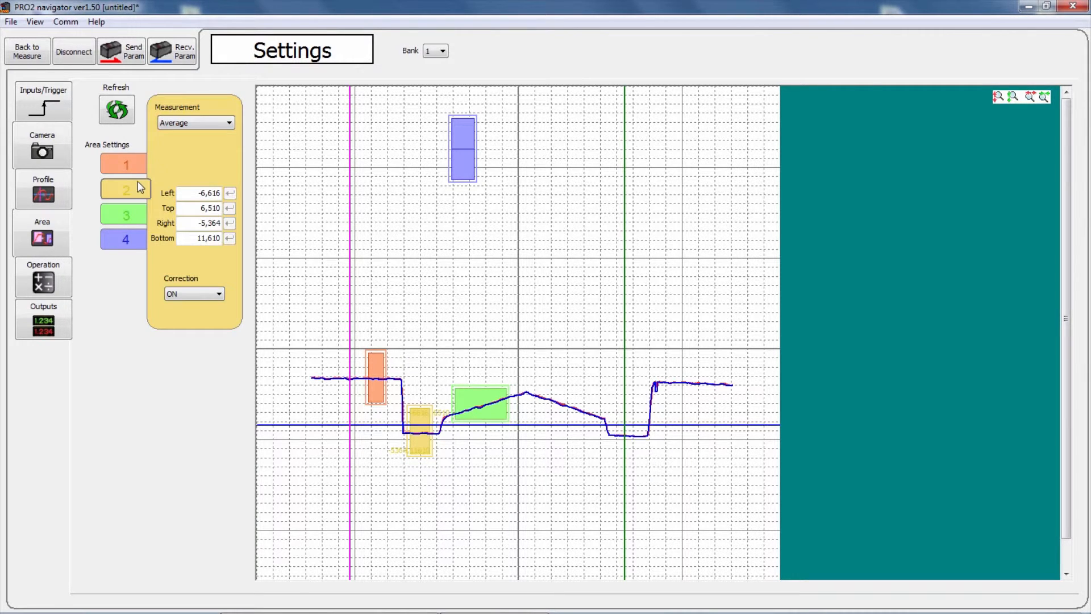
click(195, 122)
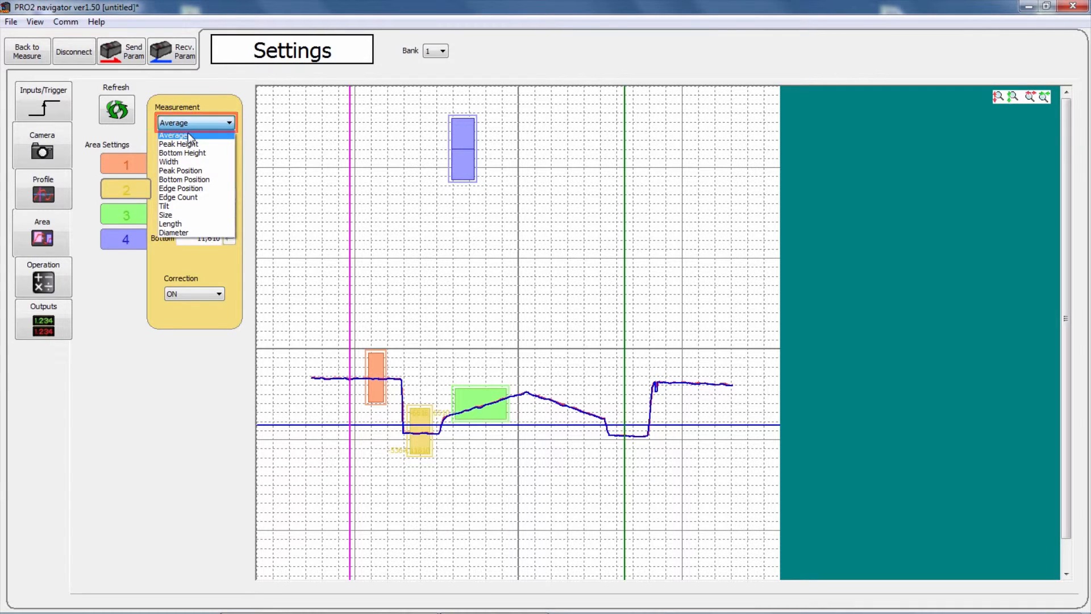
click(195, 123)
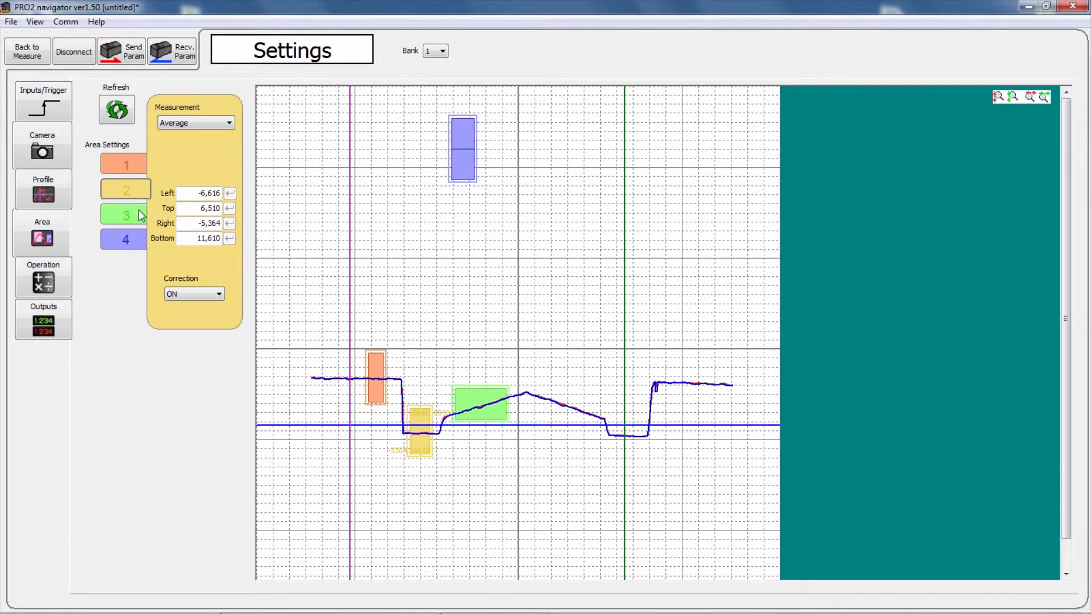
click(195, 122)
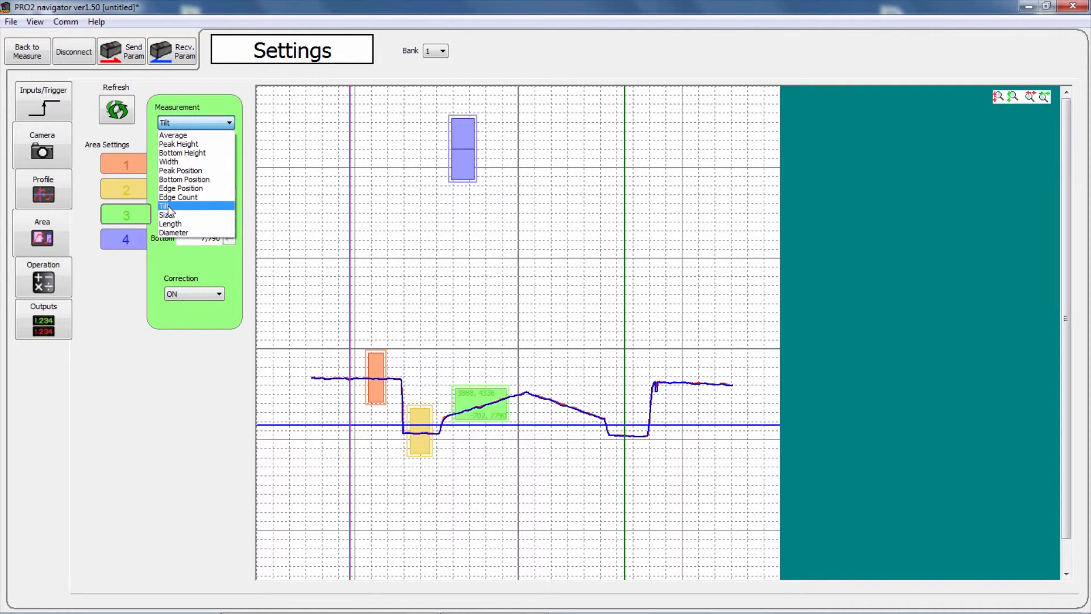
click(167, 206)
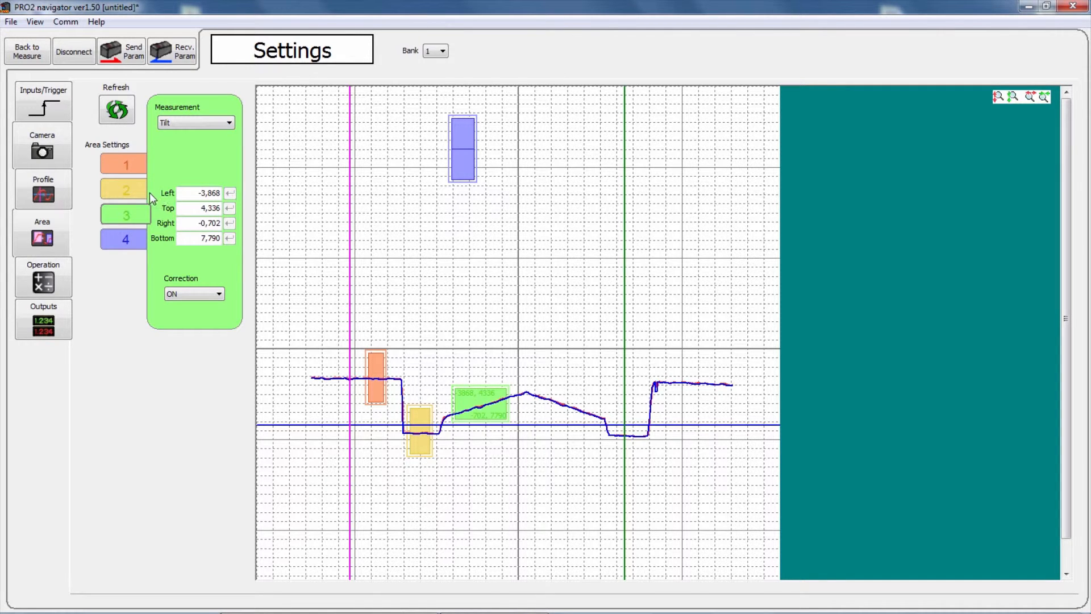
mouse_move(140, 197)
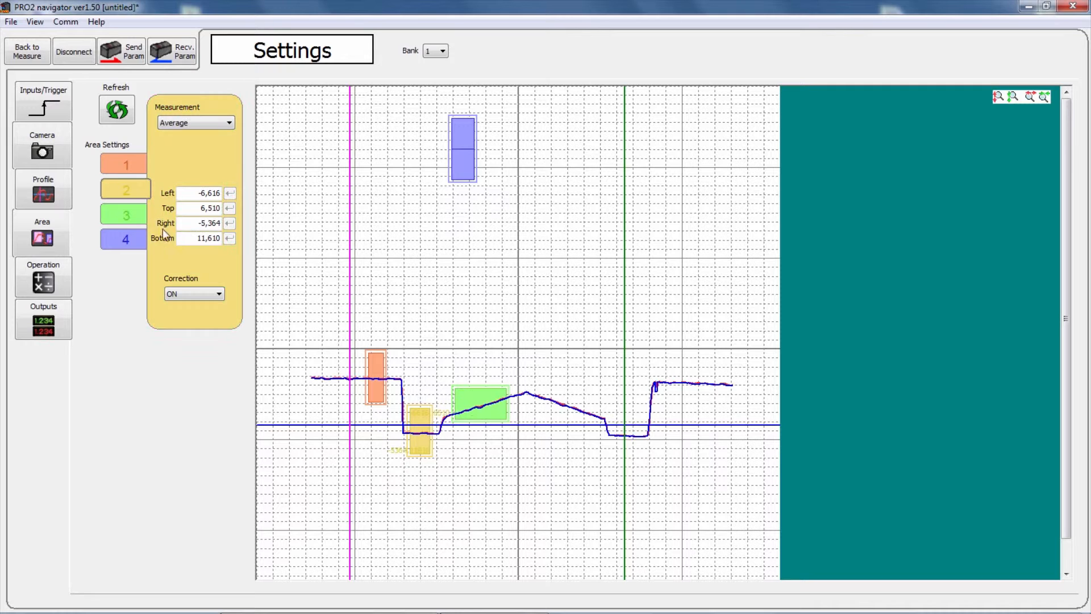
Step: Keep Correction set to ON for area 2 and area 1
click(218, 294)
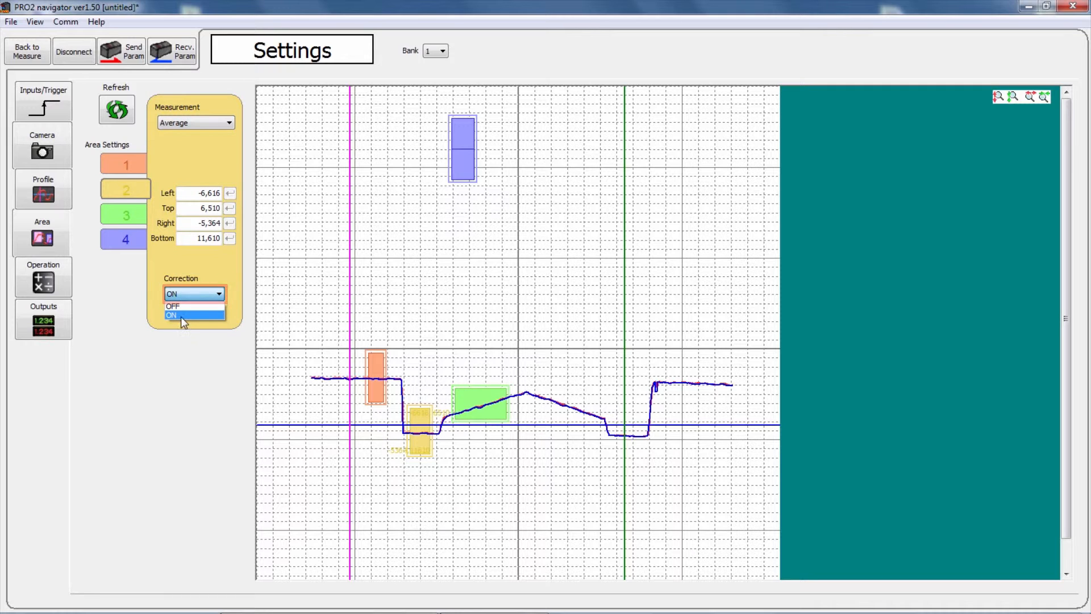
click(171, 316)
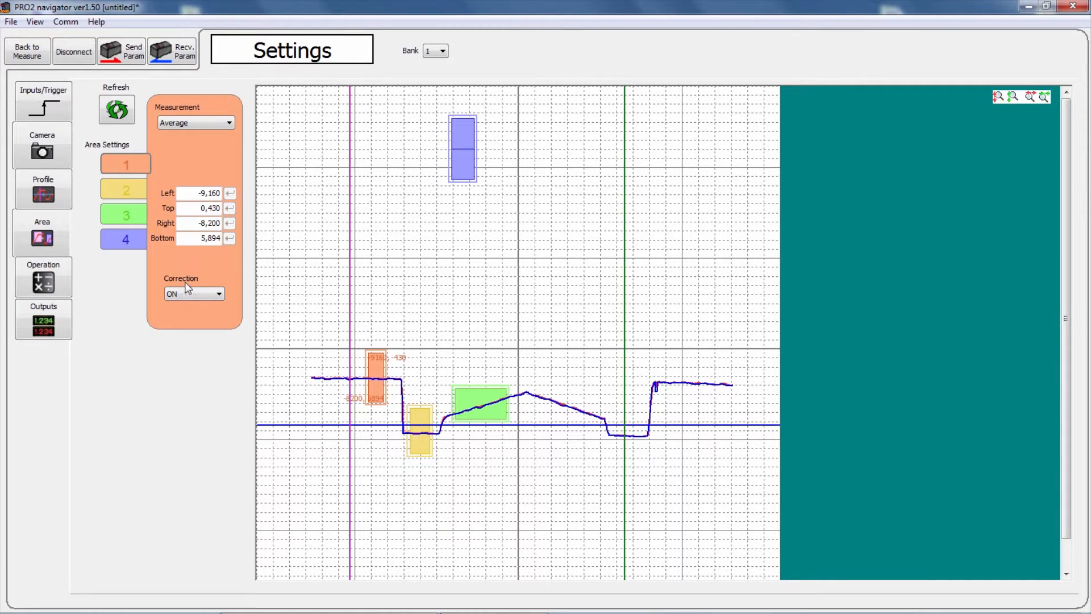
click(218, 293)
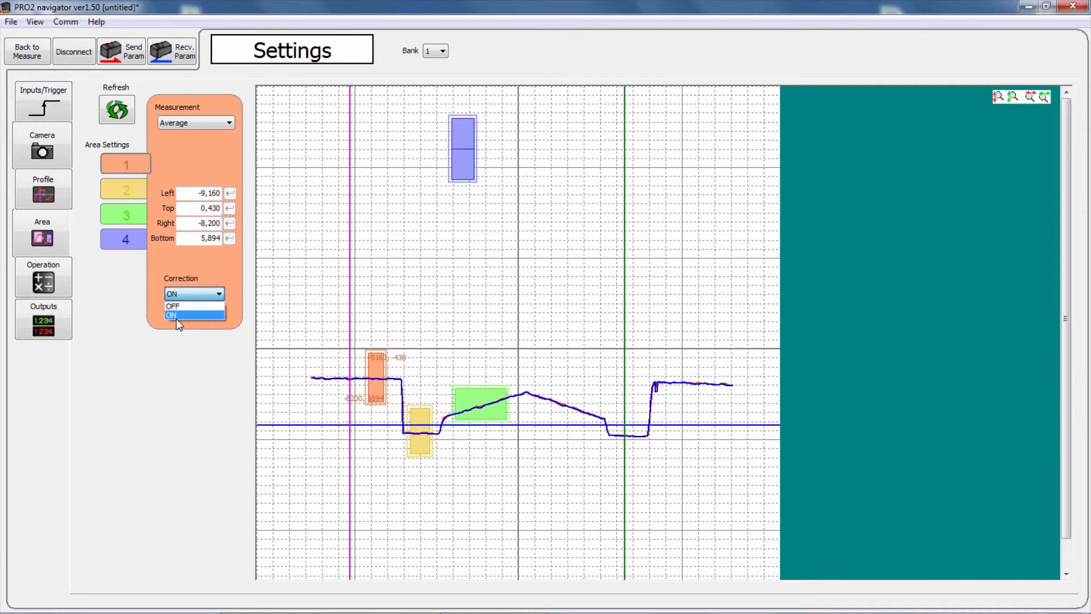
click(193, 315)
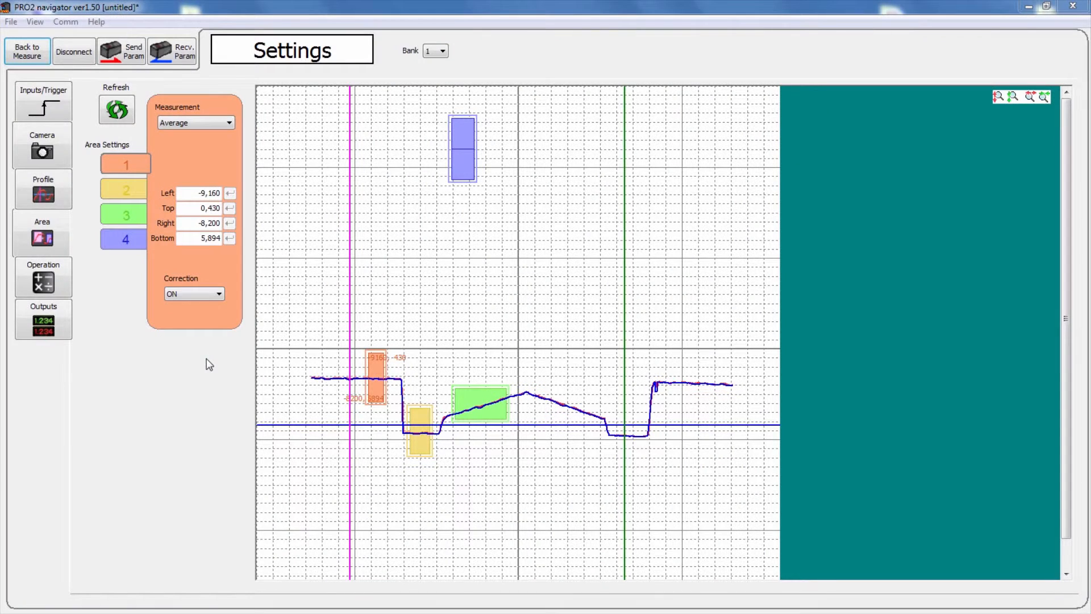
mouse_move(89, 313)
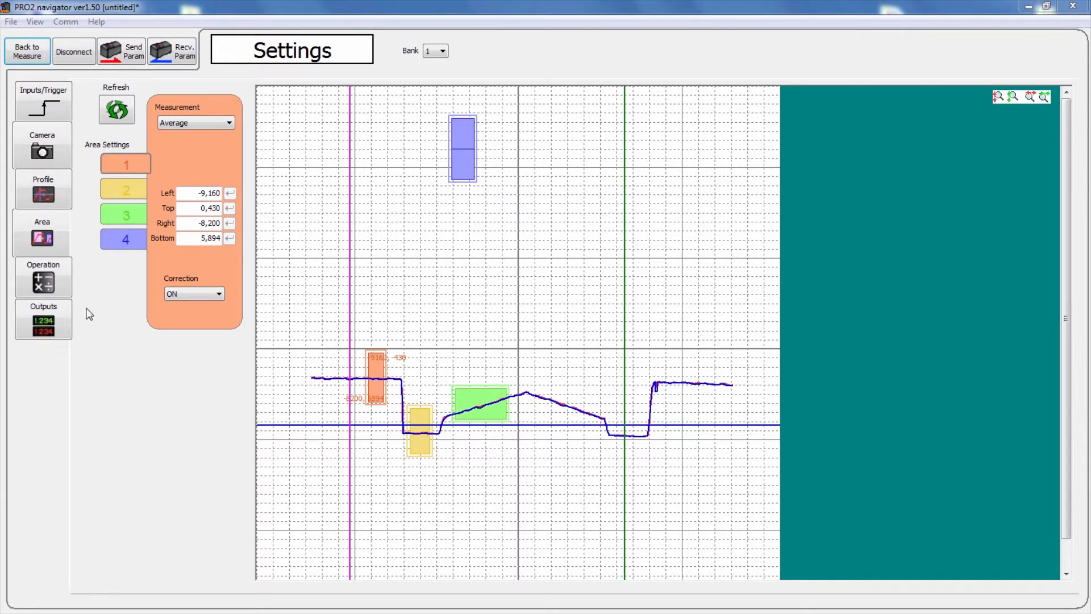
Step: In Operation settings, tick the Area1, Area2 and Area3 series on the trend graph
click(43, 277)
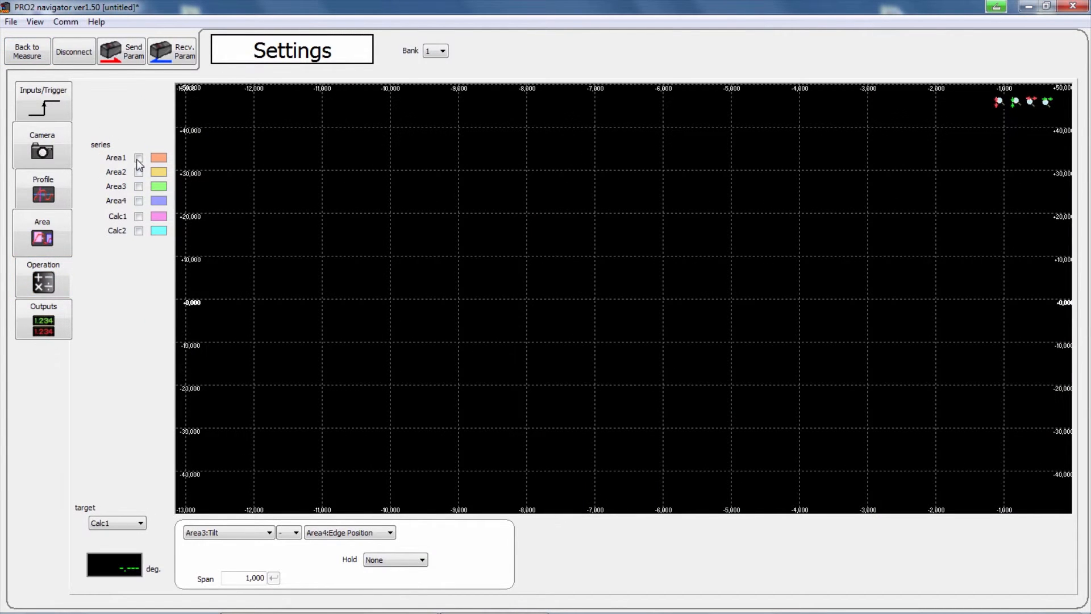
click(139, 158)
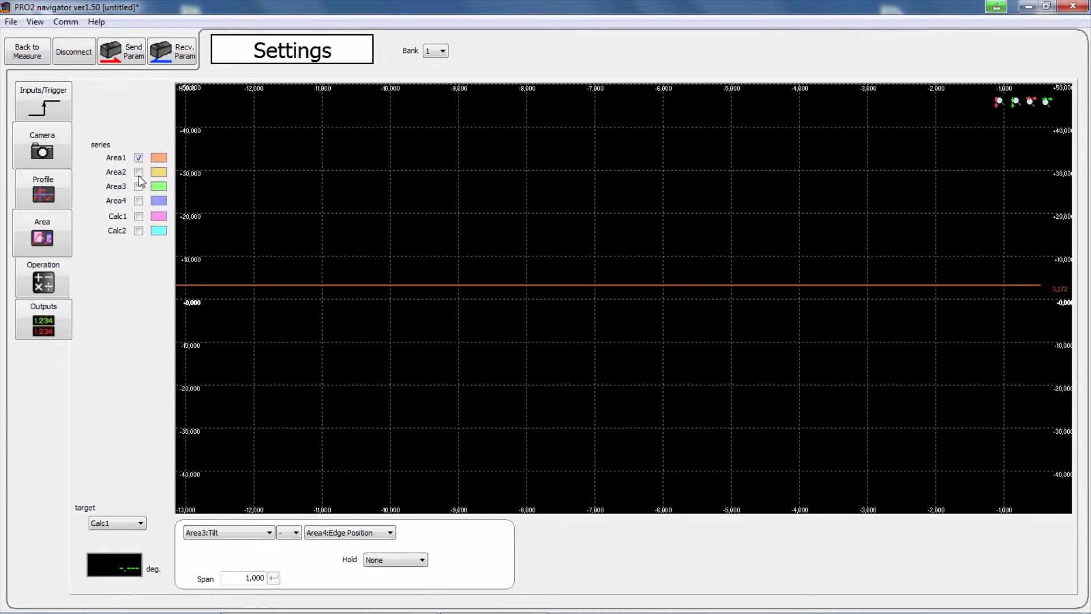
click(139, 172)
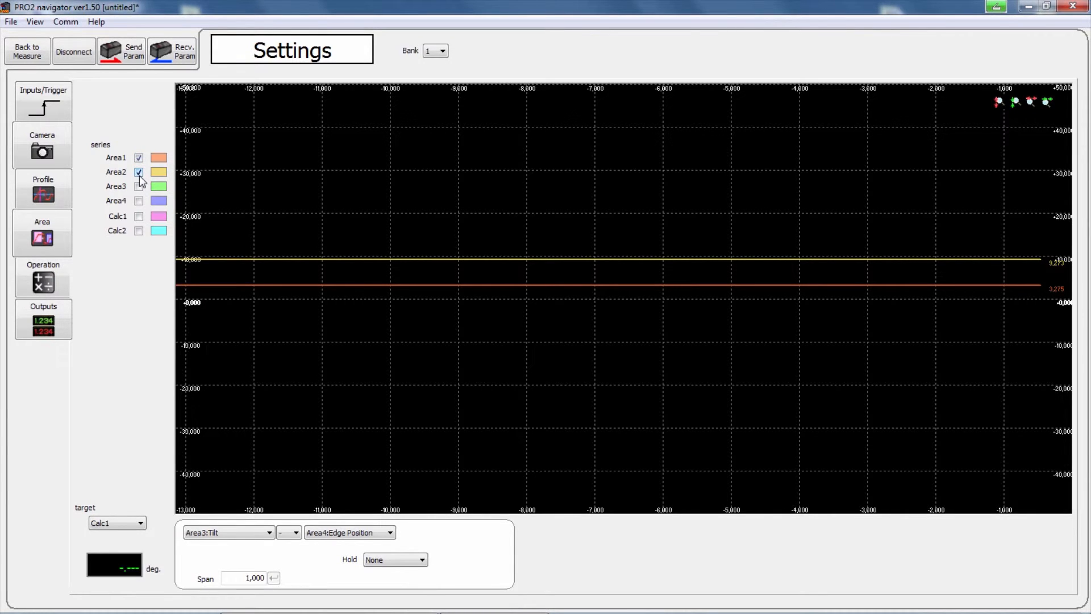
click(137, 186)
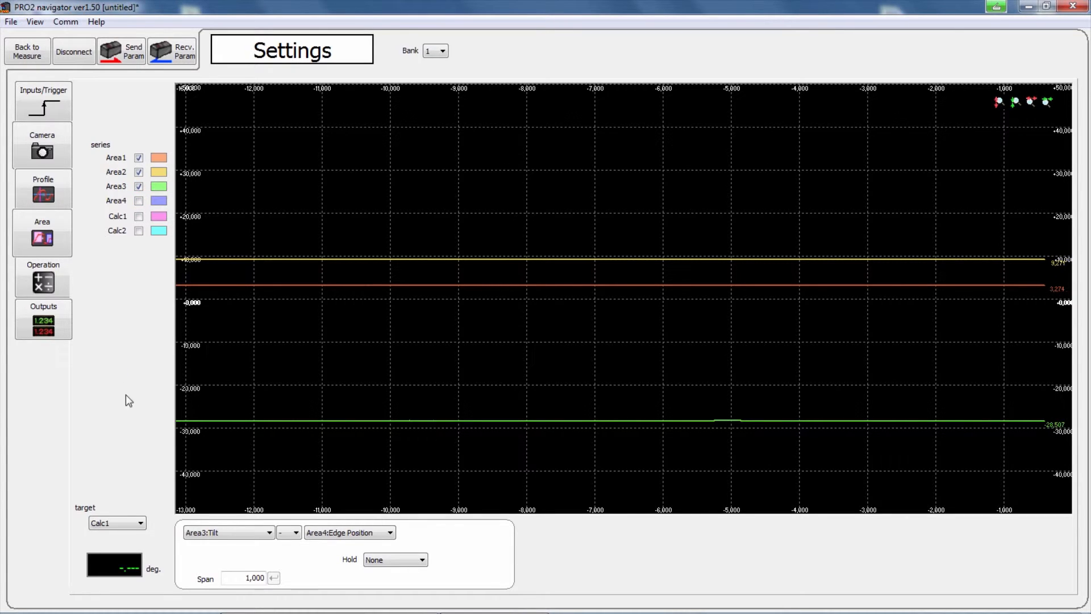
click(143, 523)
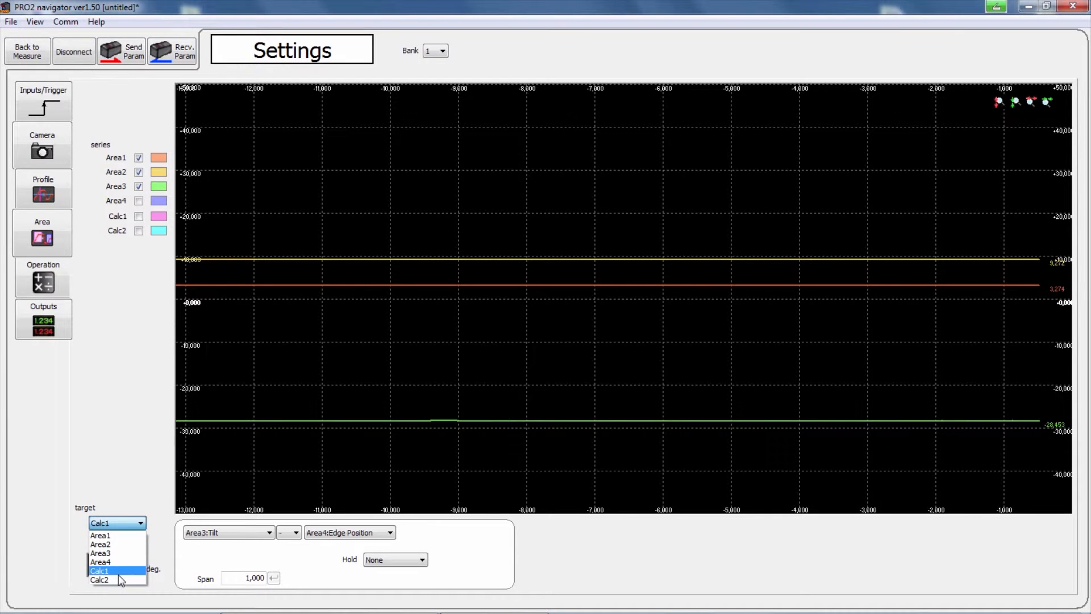
Step: Define Calc1 as Area2 Average minus Area1 Average, reading 5.993 mm
click(100, 571)
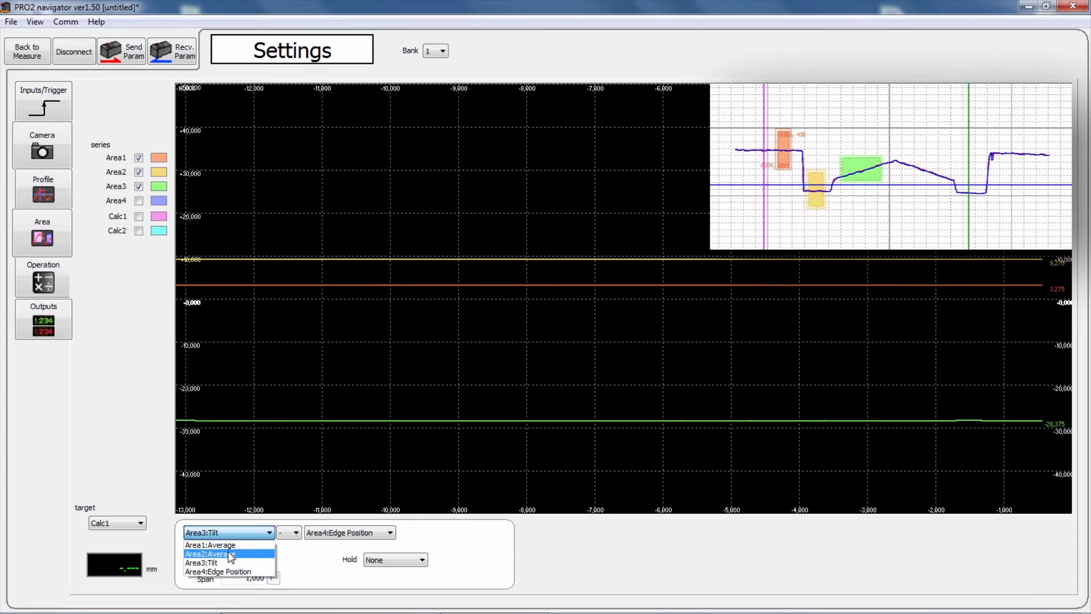
click(210, 553)
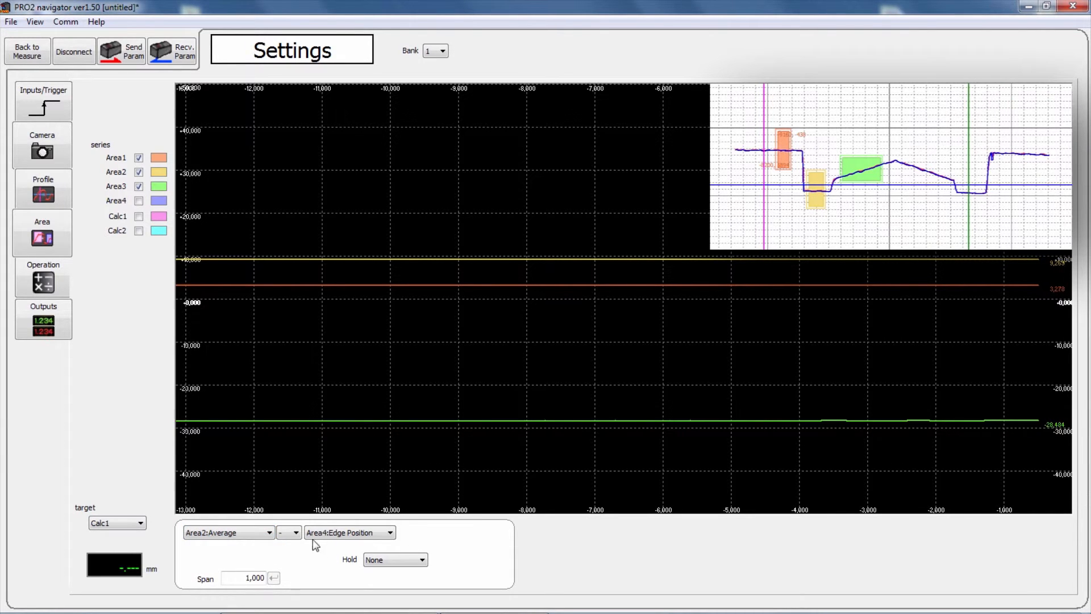
click(300, 533)
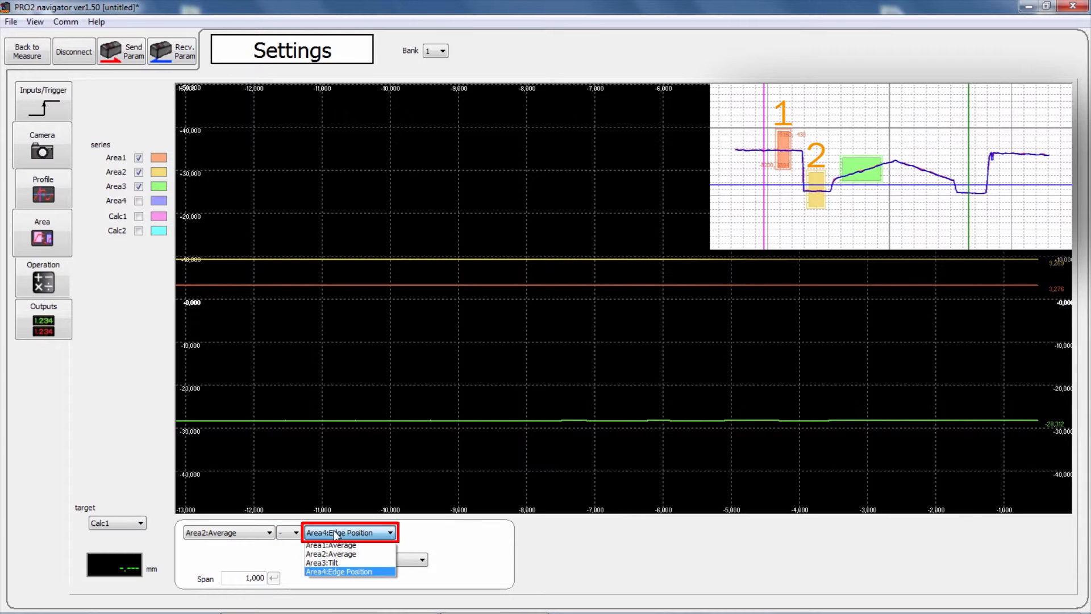
click(328, 545)
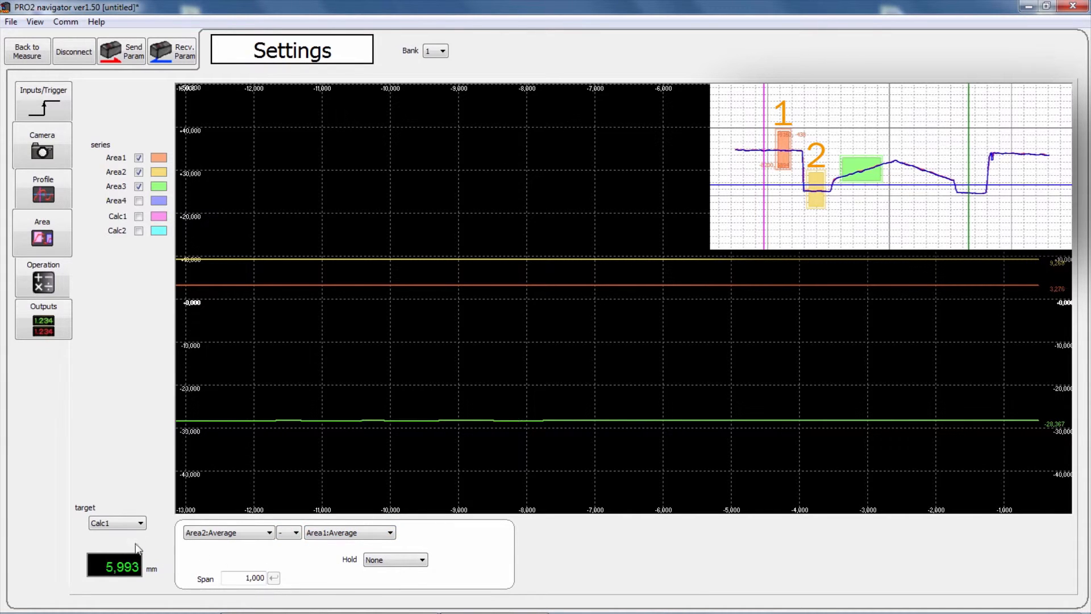
mouse_move(165, 587)
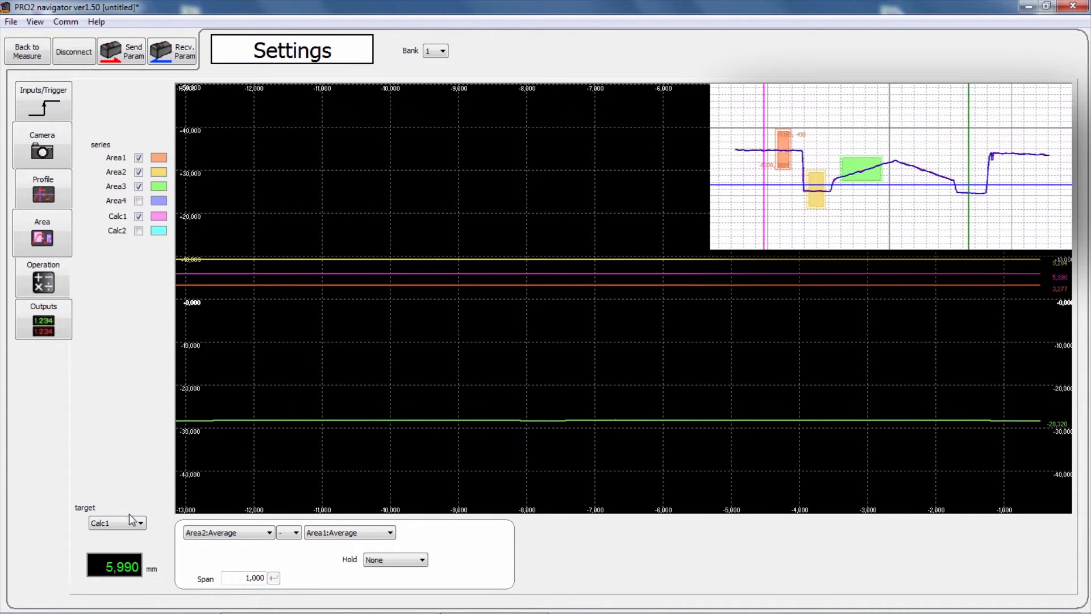
Step: Select Area3 to check its Average and Span values, then go to output assignment
click(140, 523)
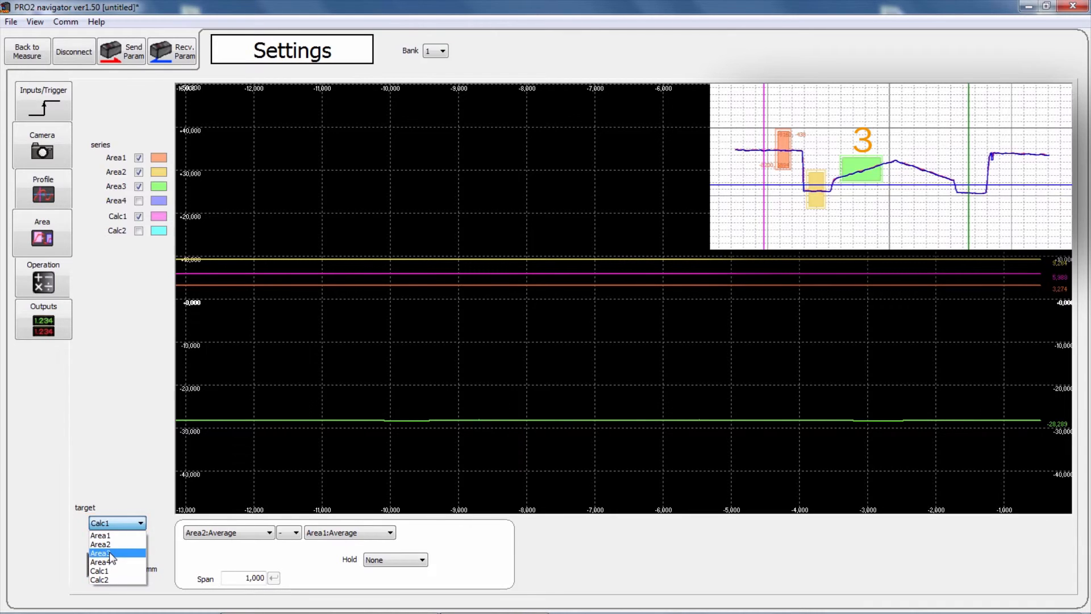
click(100, 553)
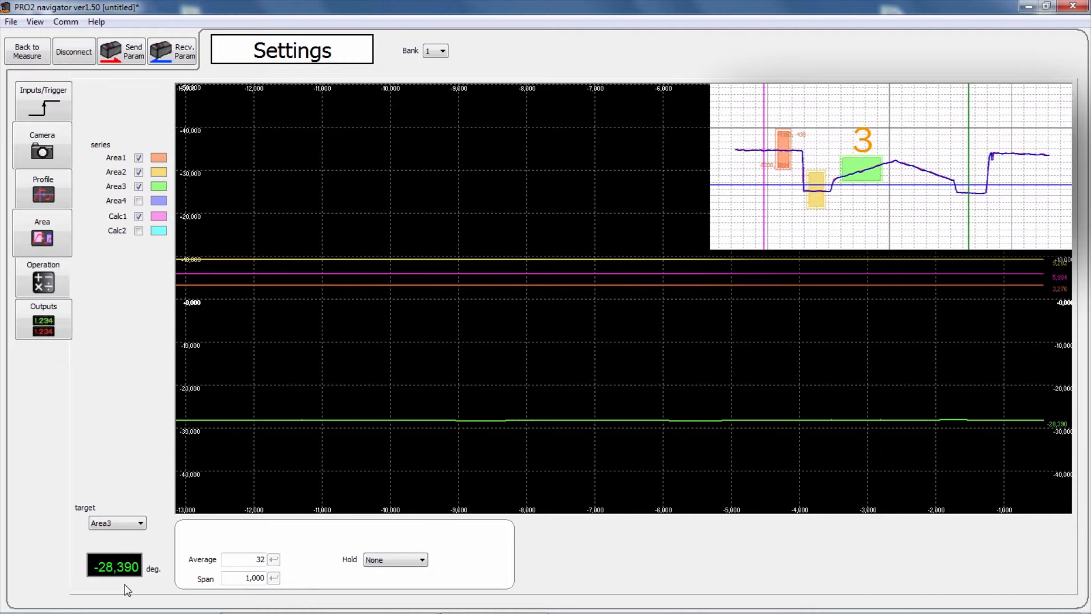
click(43, 319)
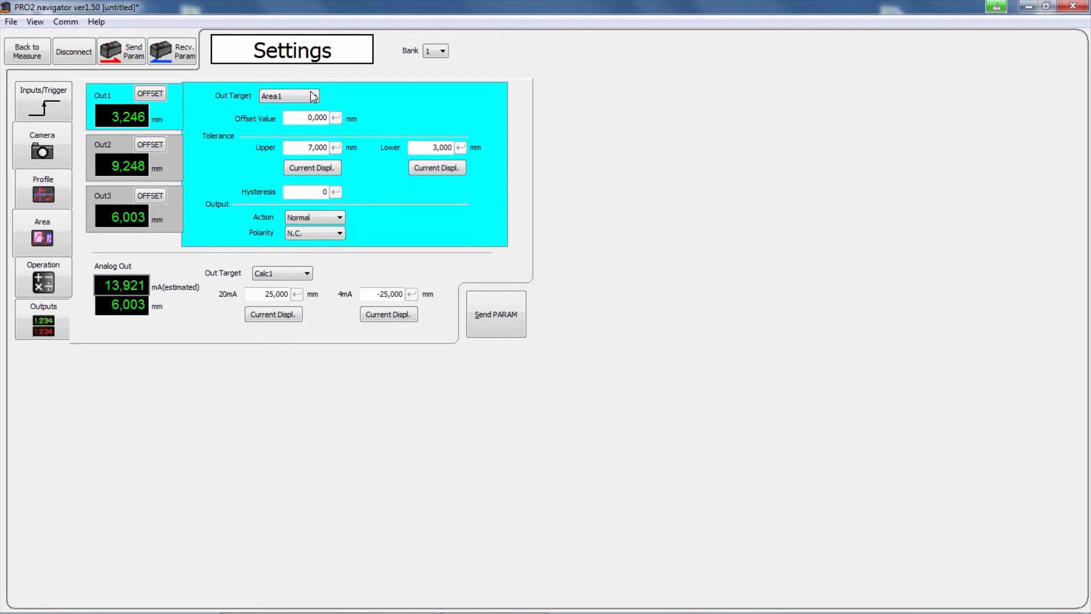
Step: Point Out1 at Calc1 with 8–4 mm limits and the analog output at Area1
click(312, 96)
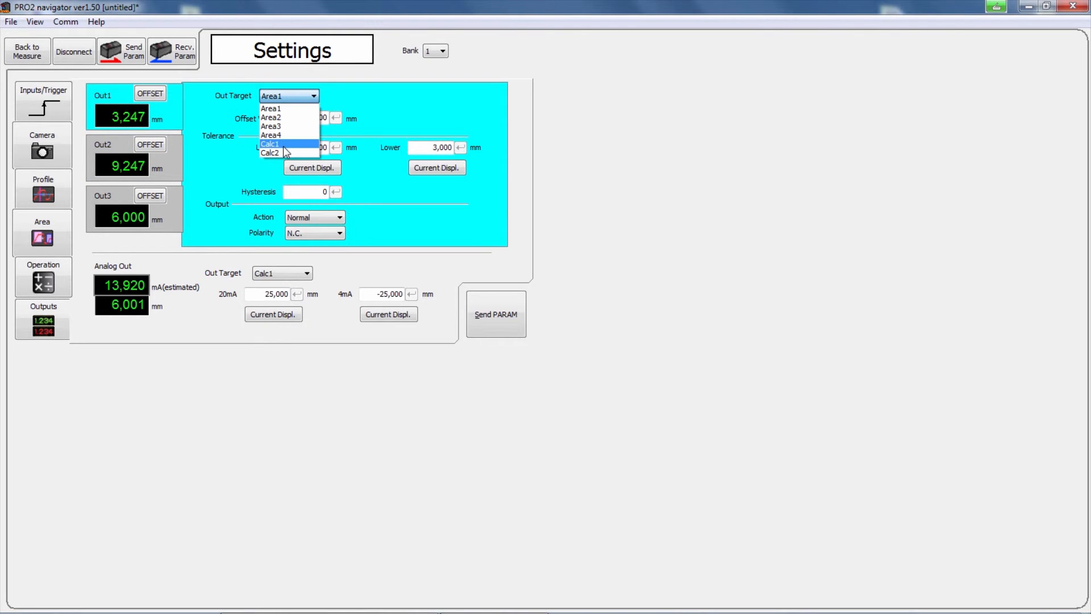
click(270, 144)
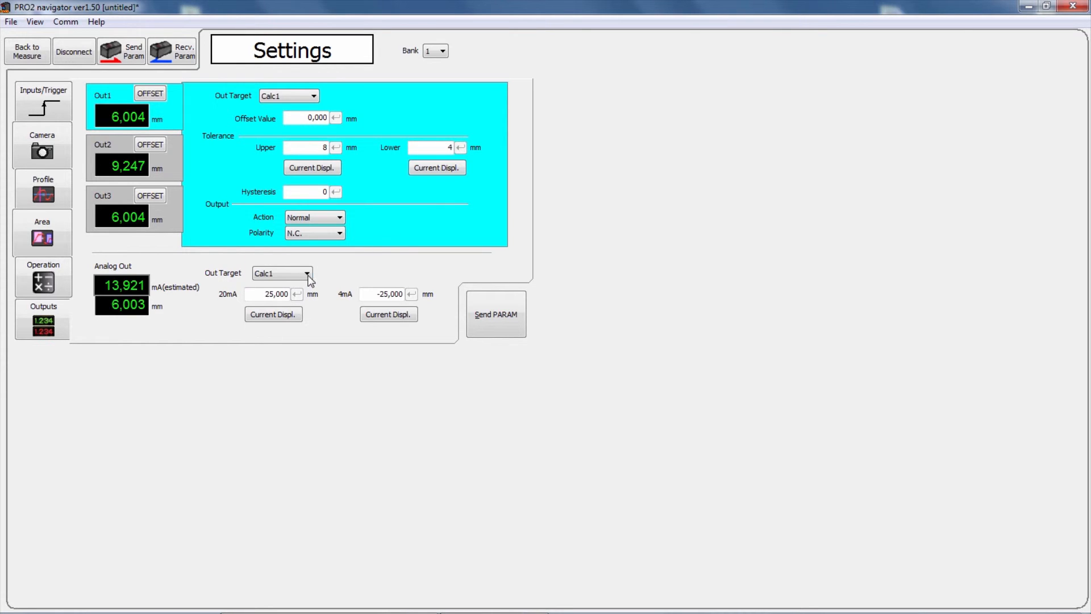
click(307, 273)
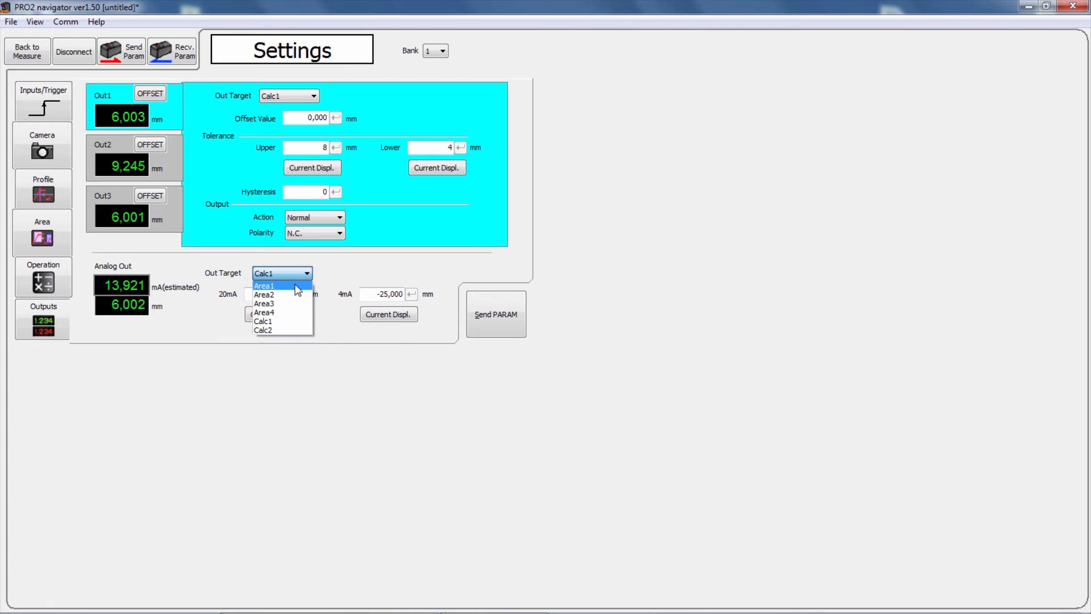
click(264, 285)
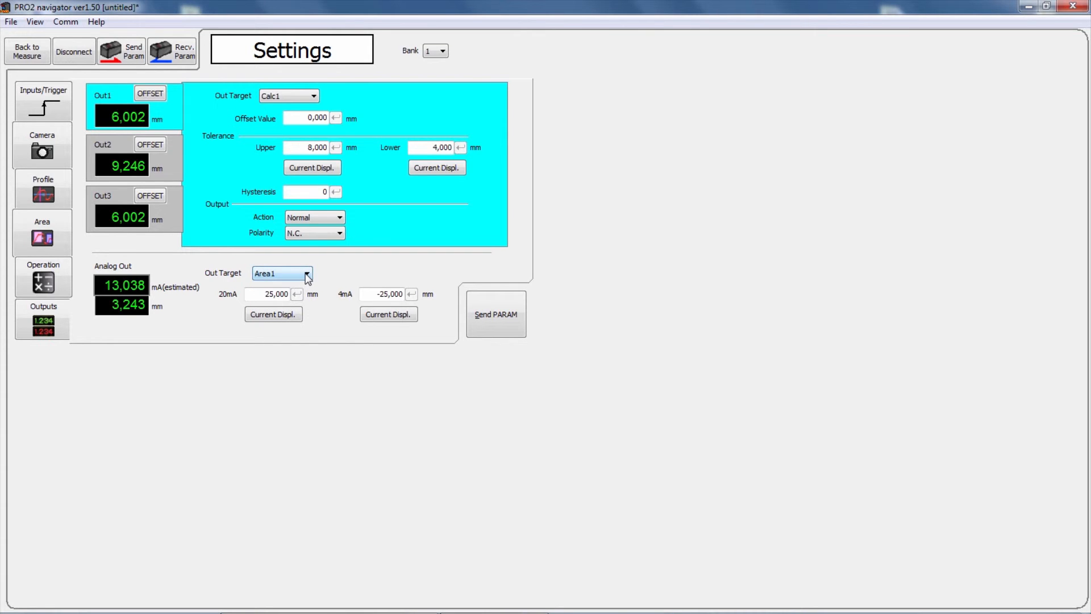
Step: Send the output settings and then all parameters to the sensor
click(496, 313)
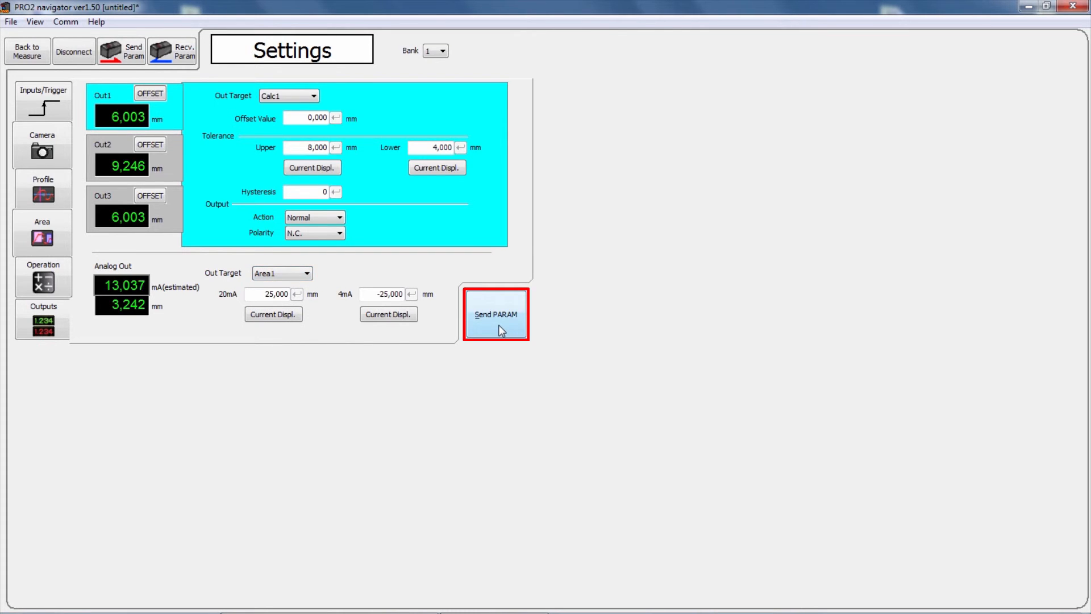
click(496, 314)
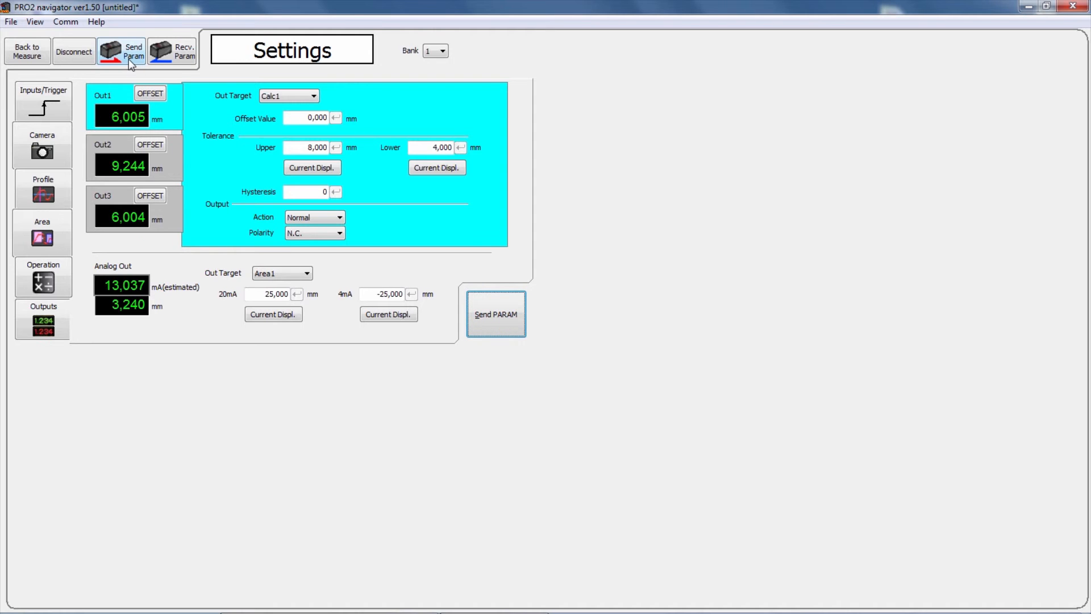
click(121, 51)
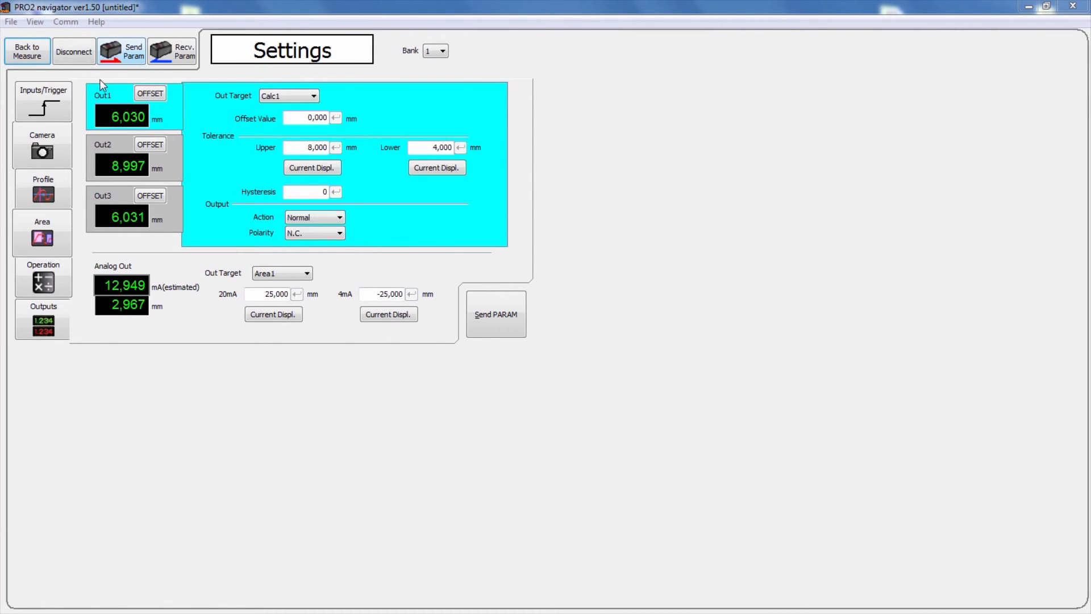
Step: Go back to the Measurement view and refresh the Out1, Out3 and analog readings
click(27, 51)
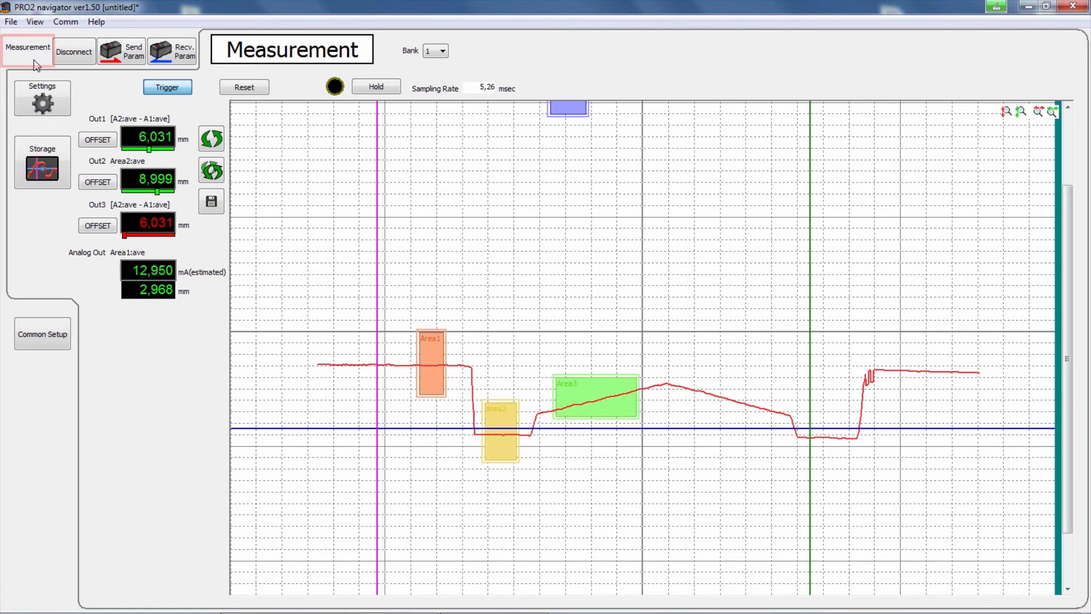
click(211, 137)
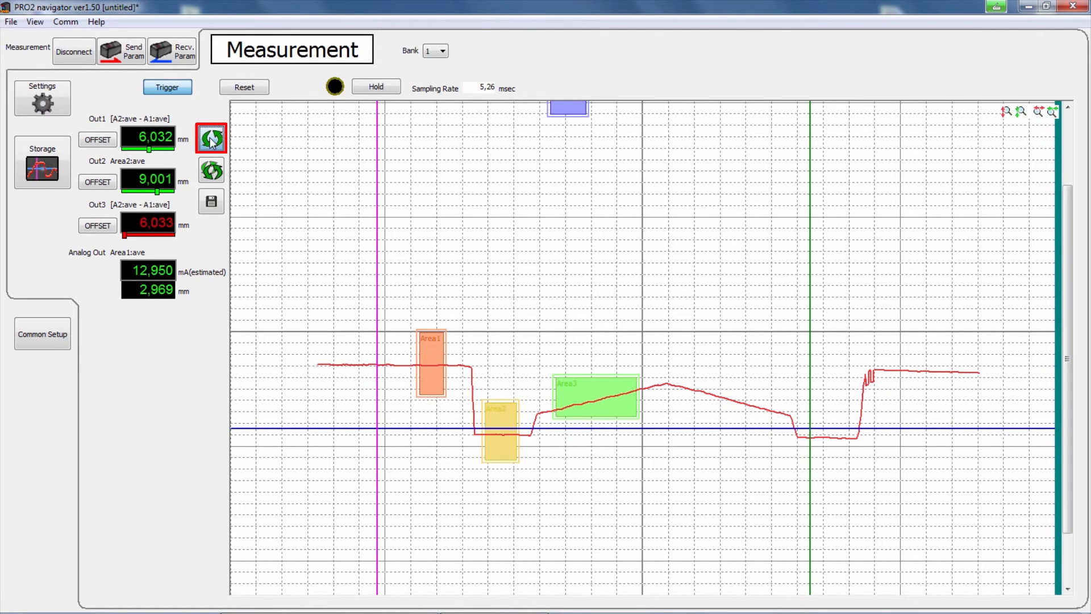